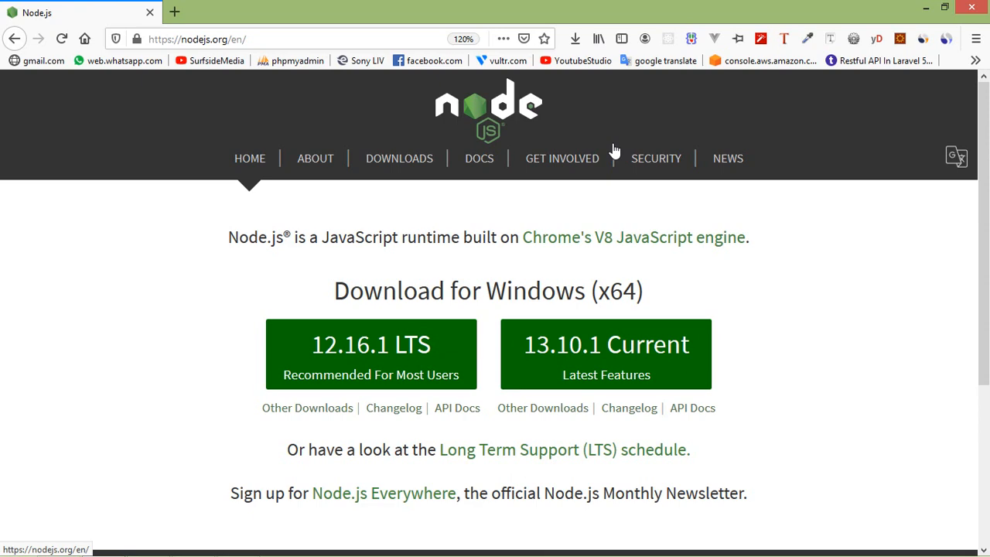
Step: Create a new file named index.html in the nodejspro project and open it for editing
key(alt+tab)
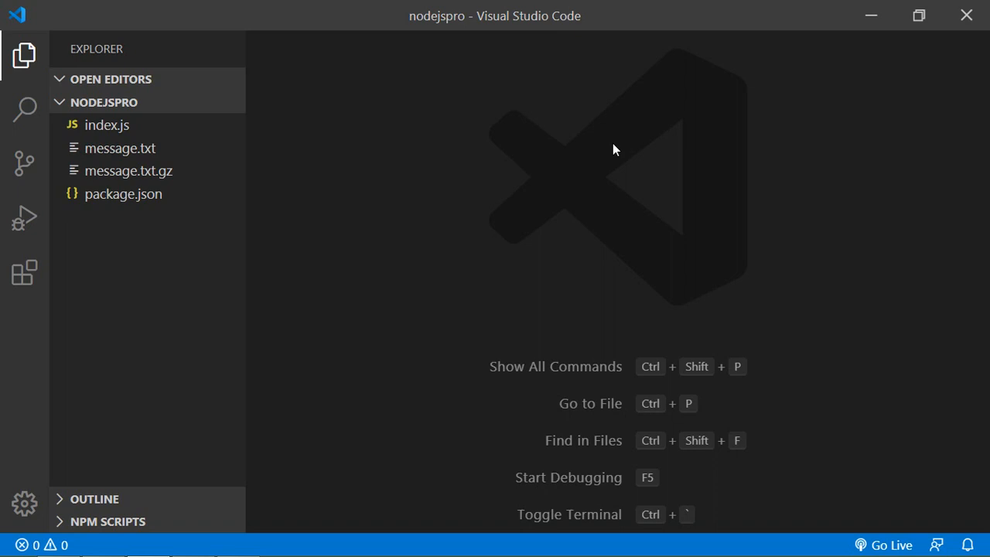
mouse_move(143, 102)
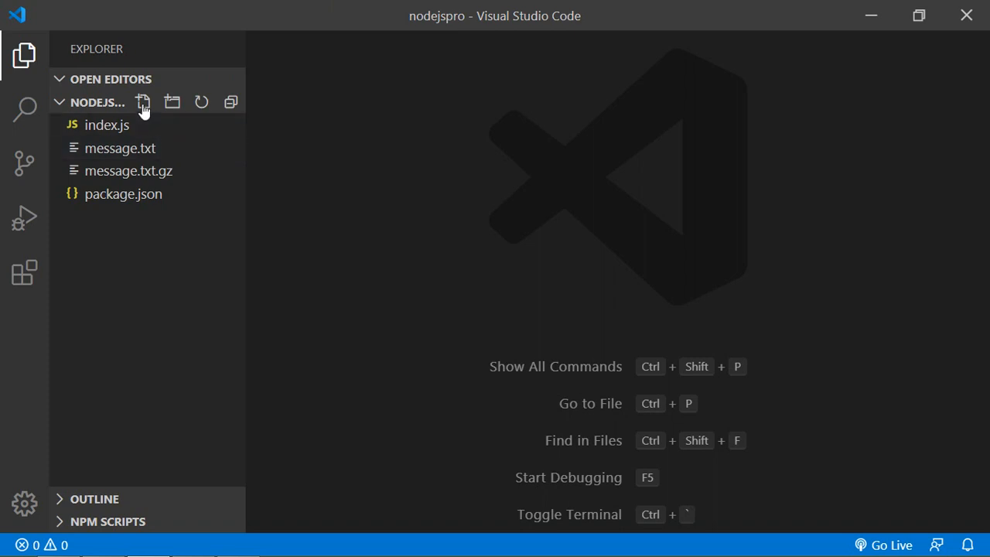
click(142, 102)
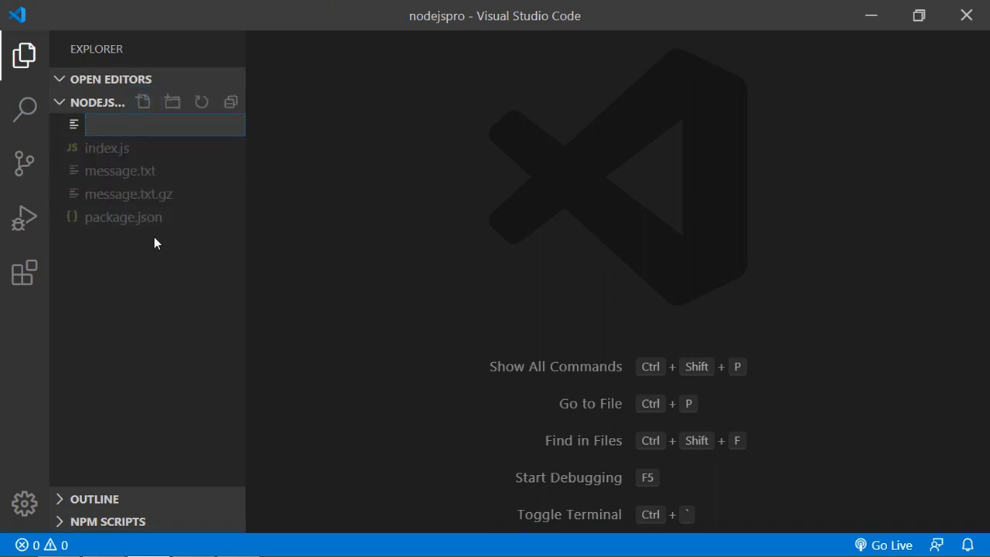
text(inde)
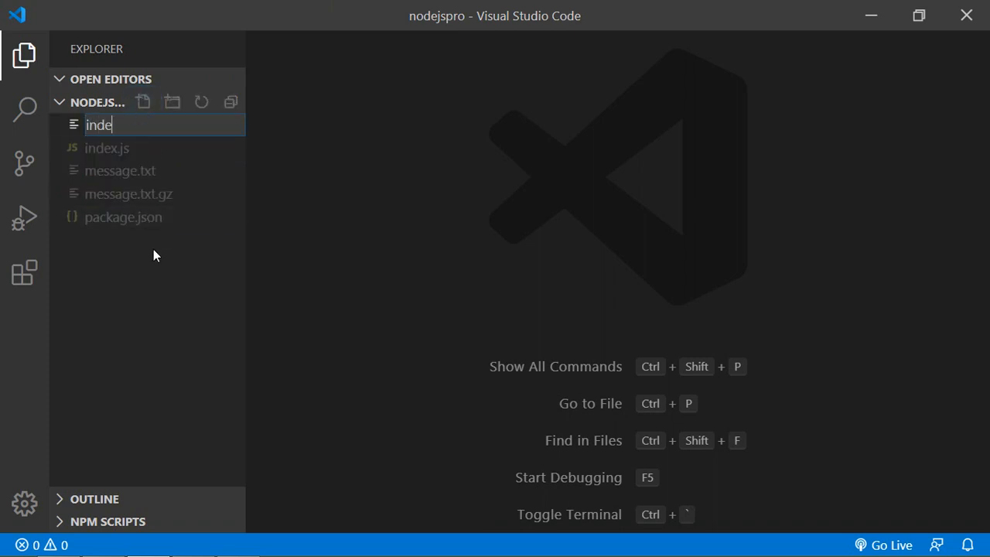
text(x.html)
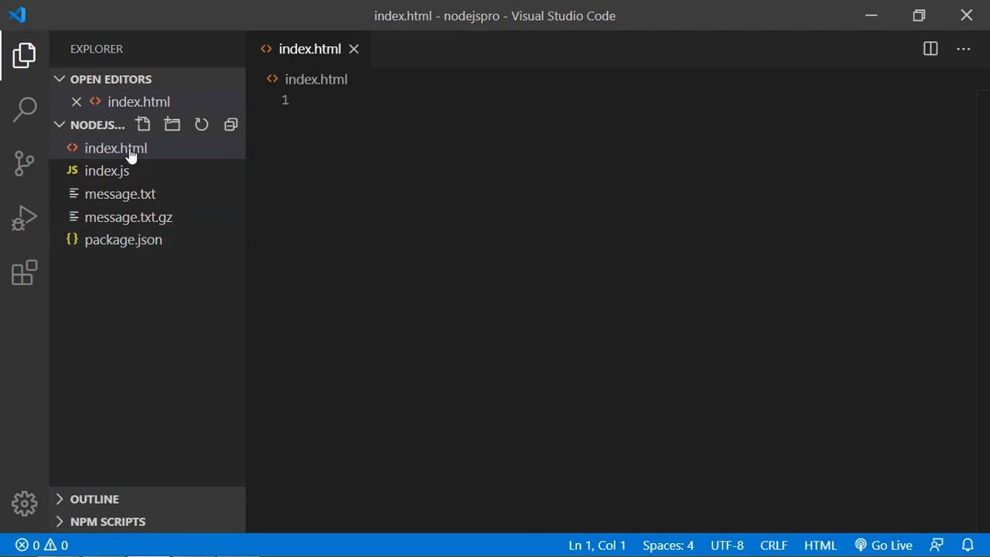
click(116, 149)
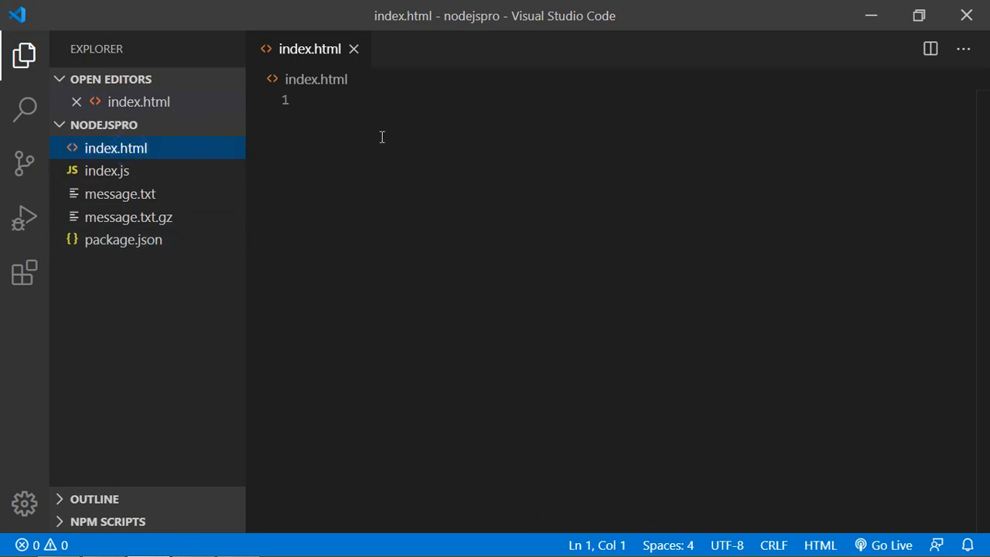
Step: Insert the Emmet ! HTML boilerplate and change the page title from Document to Home
click(317, 99)
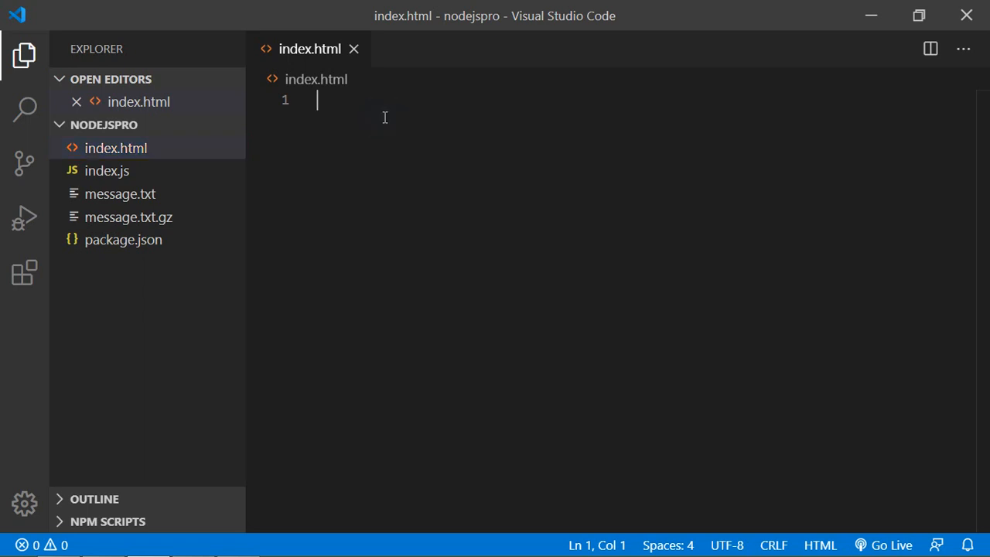
text(htm)
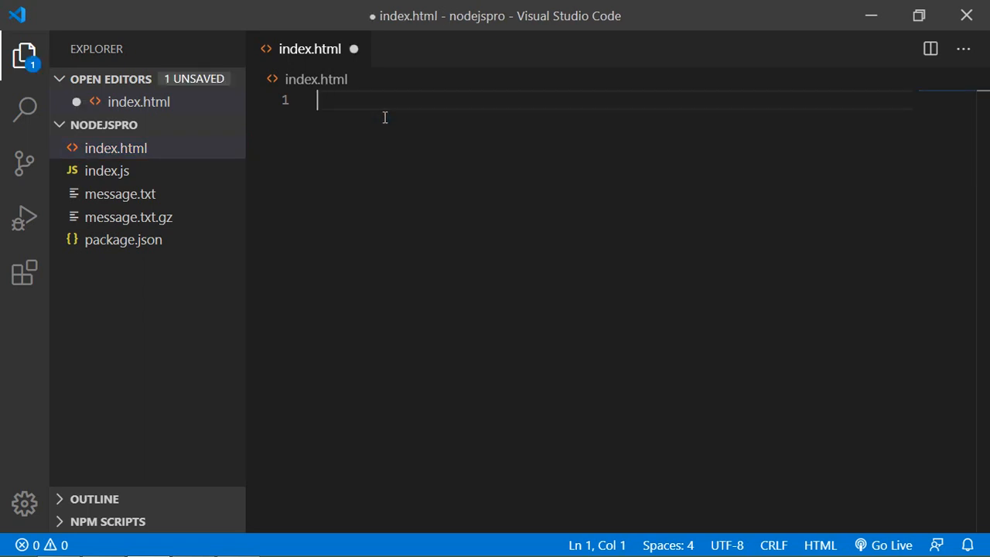
text(!DOCTYPE html>)
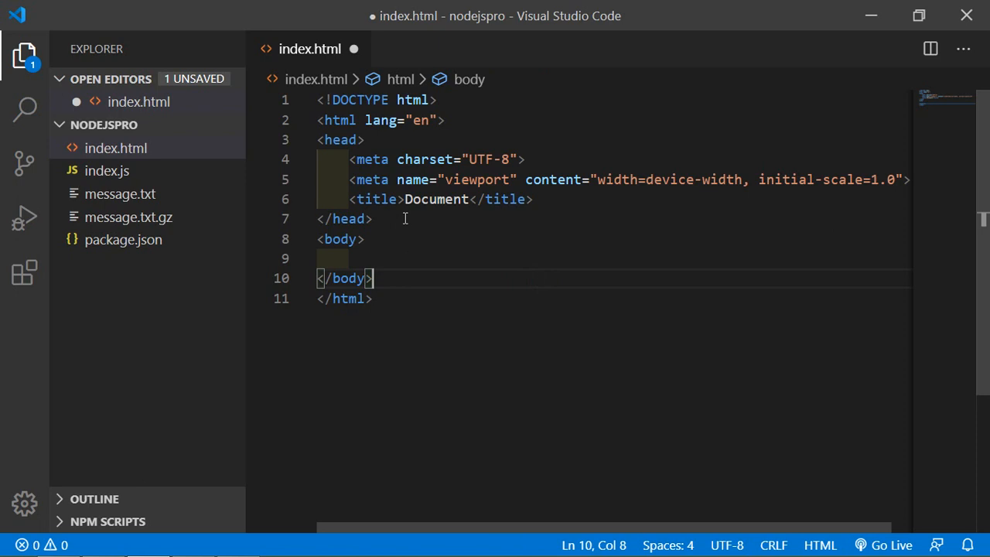
double_click(437, 198)
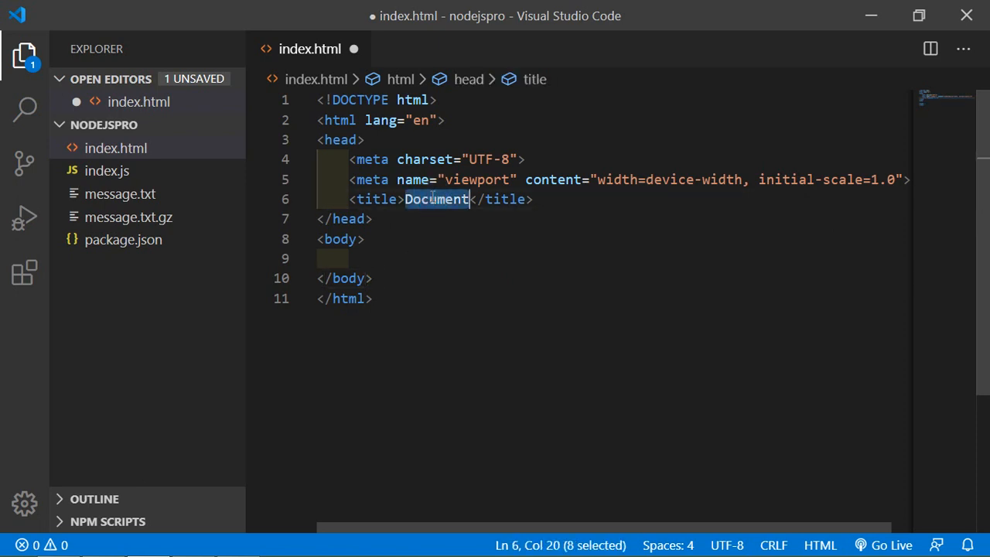
text(Home)
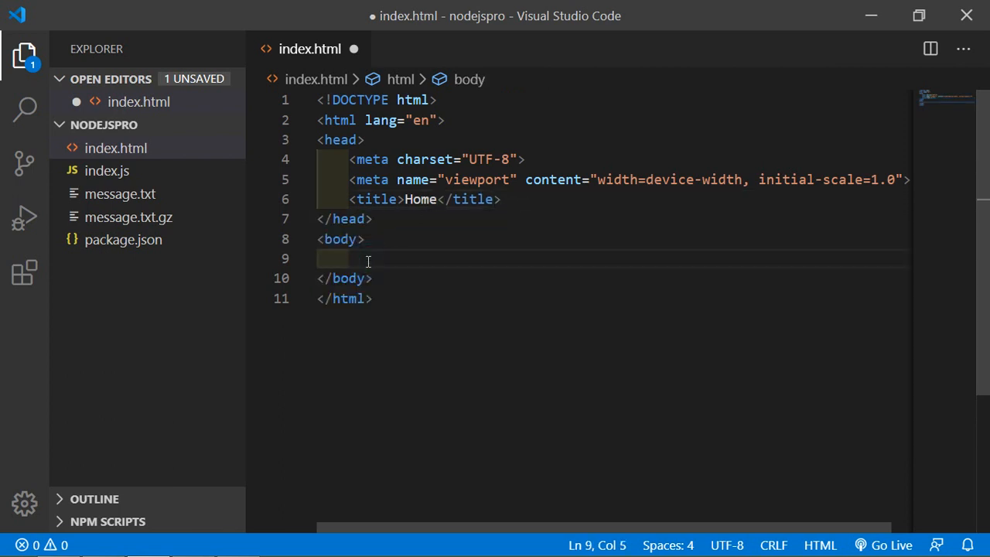
Step: Add an <h1>Home Page</h1> heading in the body and save index.html
text(<)
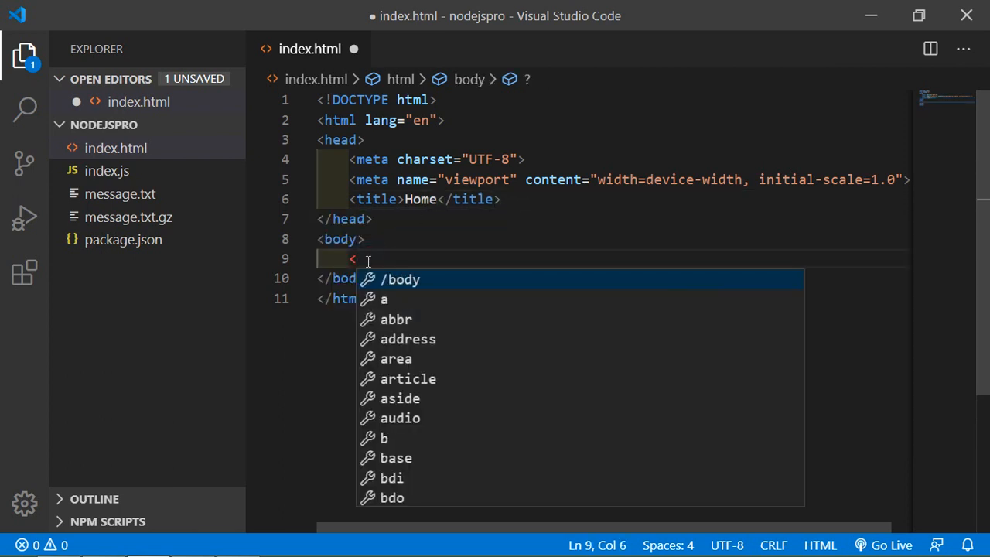
text(h1>Home Page</h1>)
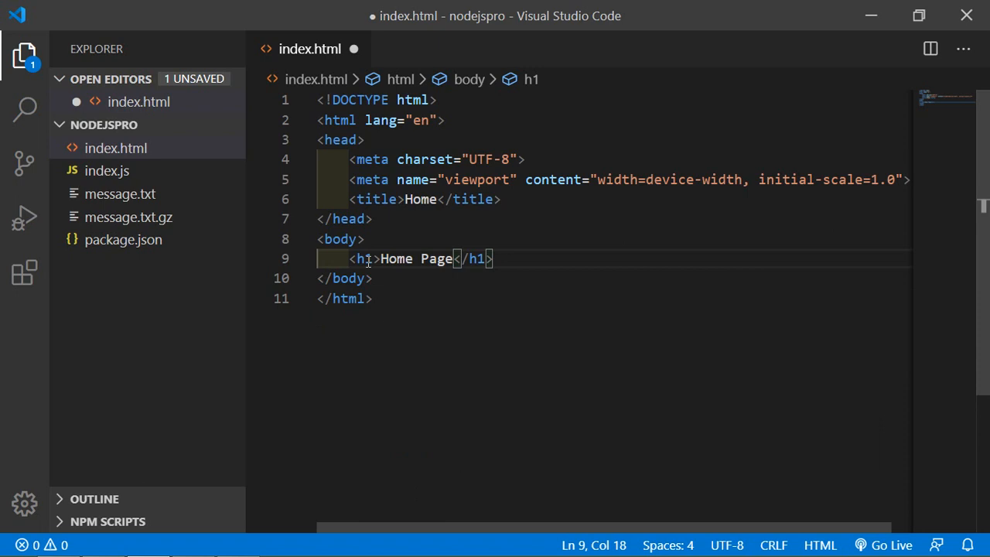
key(ctrl+s)
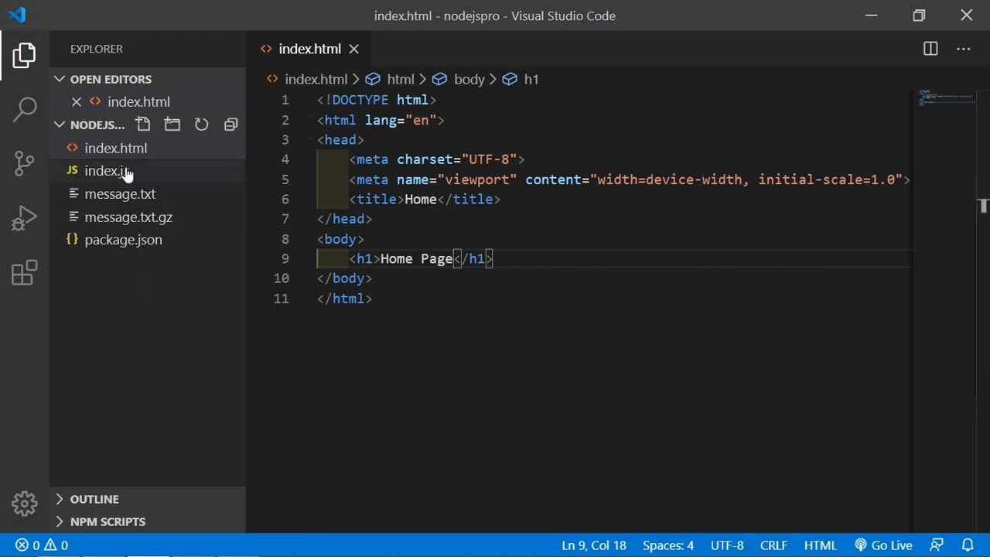
Step: Clear all the old compression code out of index.js and save the emptied file
click(108, 170)
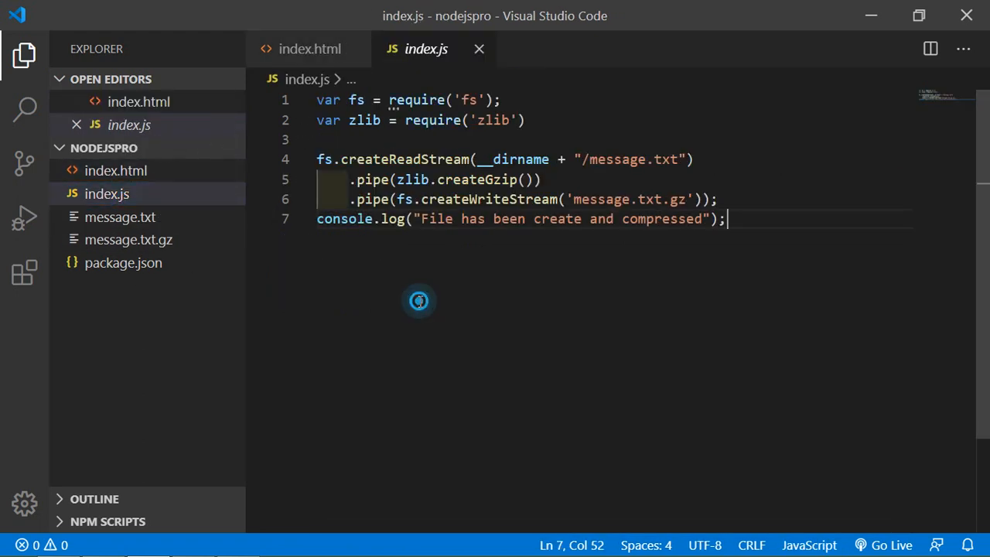
key(ctrl+a)
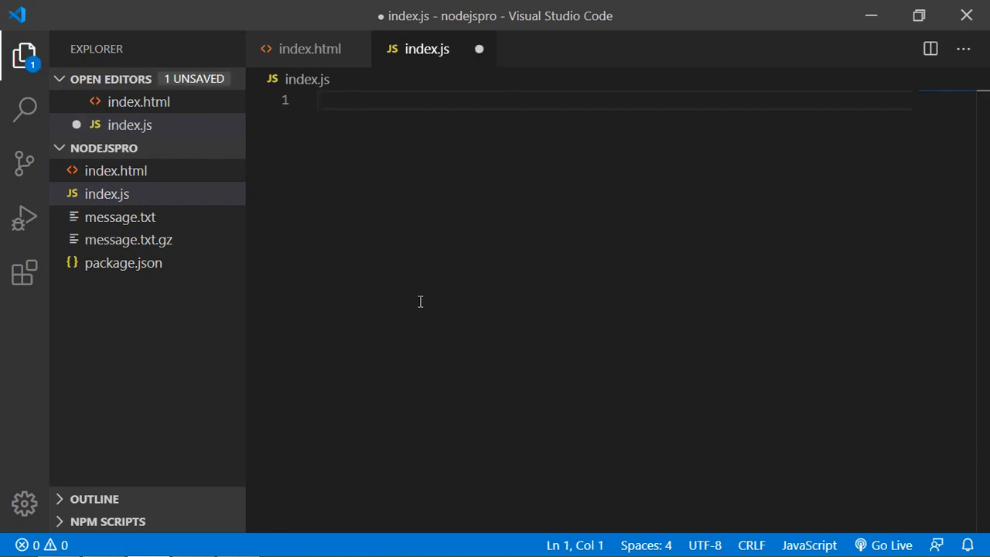
key(ctrl+s)
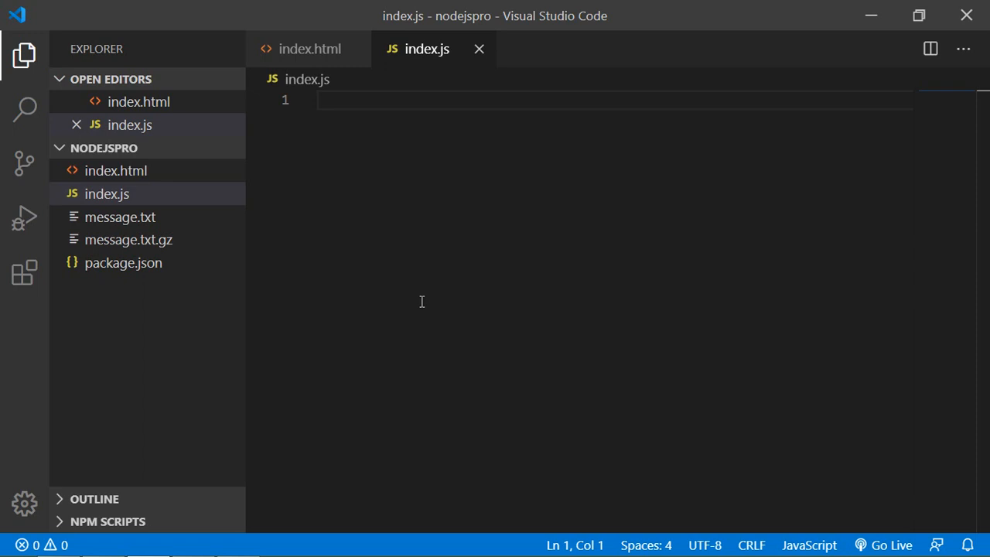
Step: Load the http module with var http = require('http');
text(var)
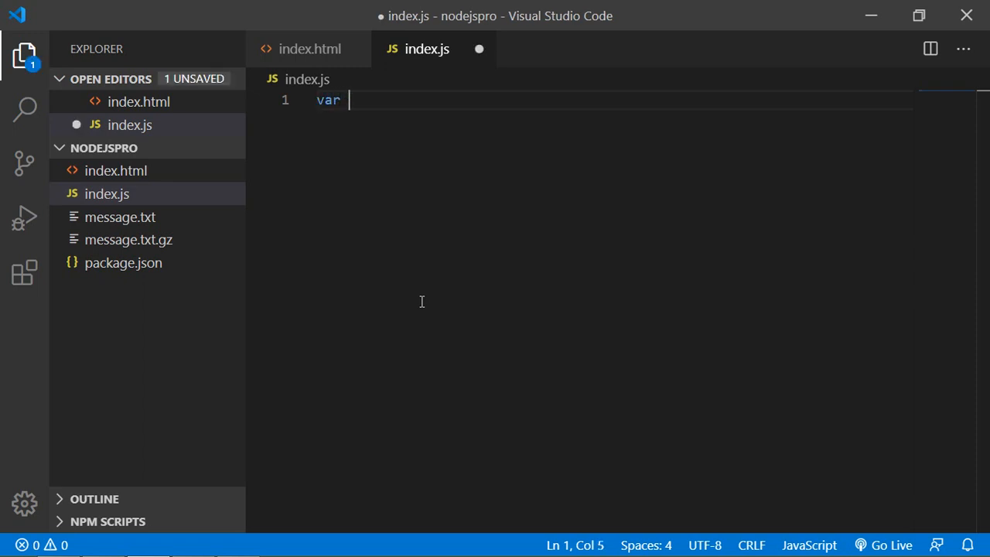
text(http =)
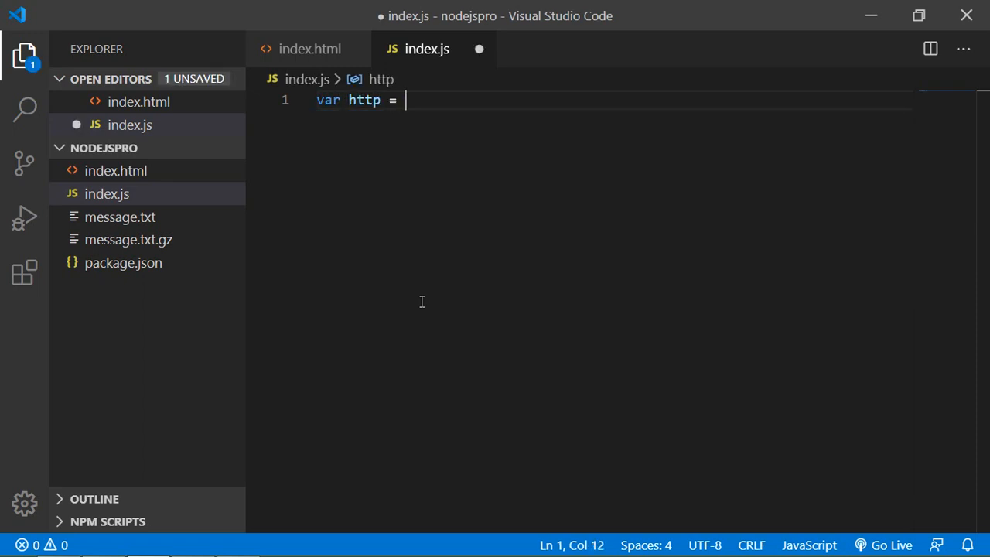
text(rqu)
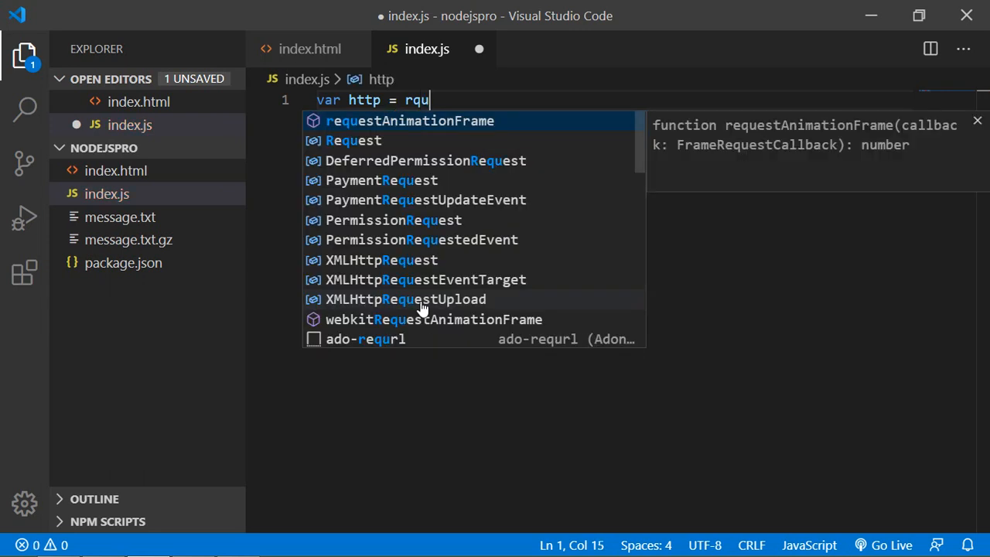
text(ire())
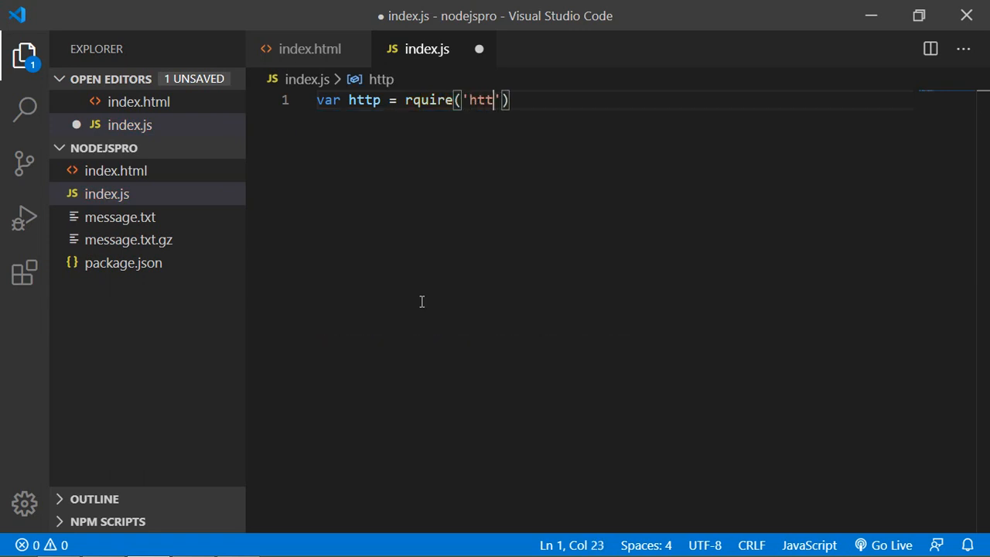
text(p');)
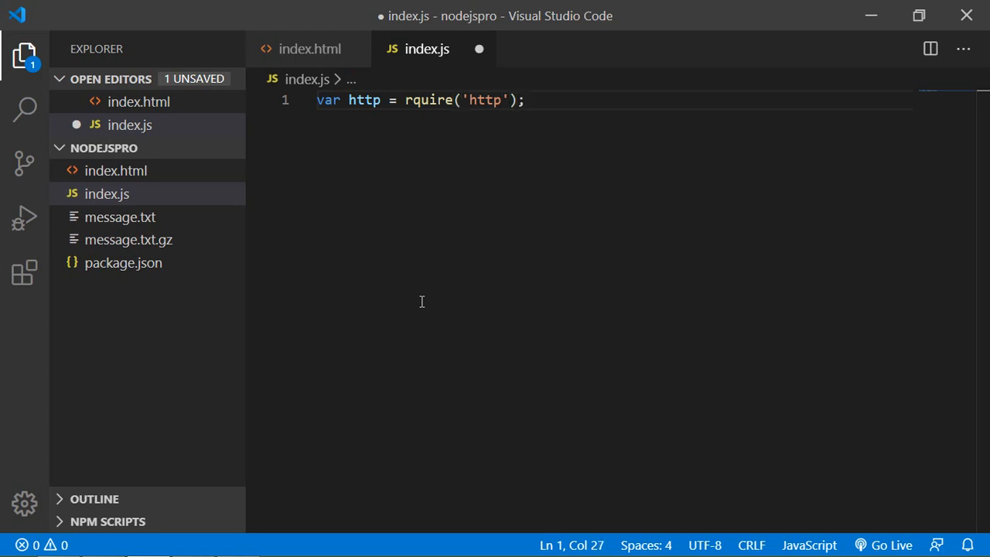
key(enter)
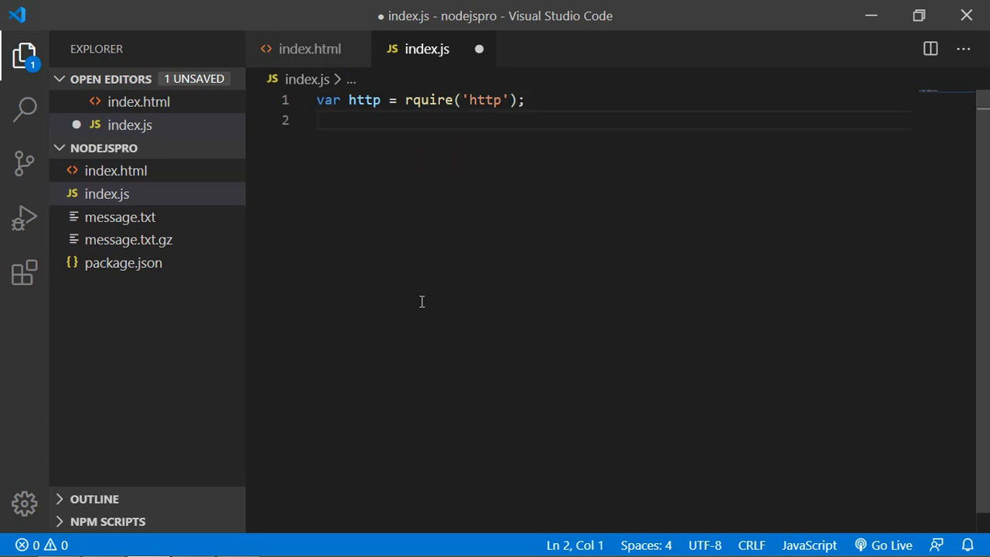
Step: Load the fs module with var fs = require('fs'); and erase a mistaken duplicate http line
text(var fa)
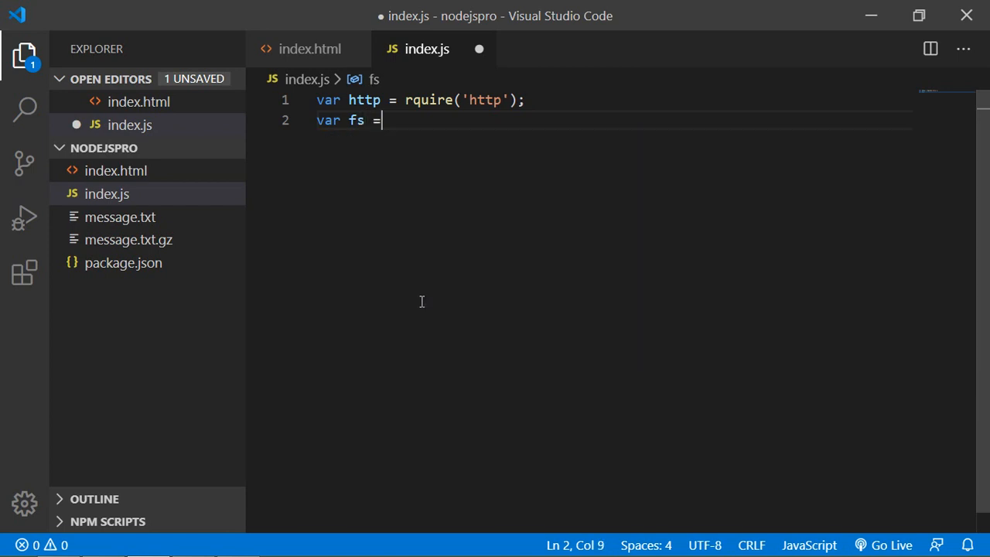
text(requ)
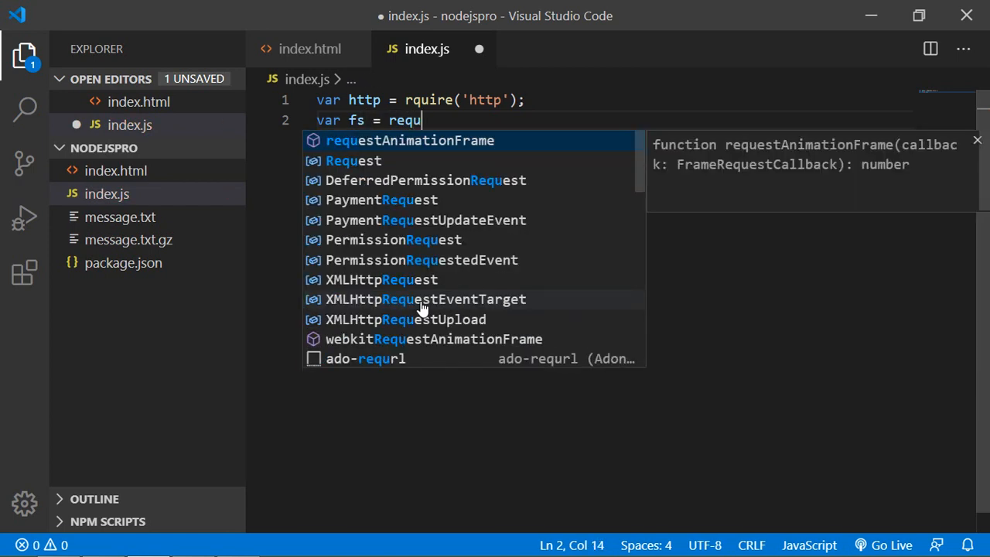
text(ire(')
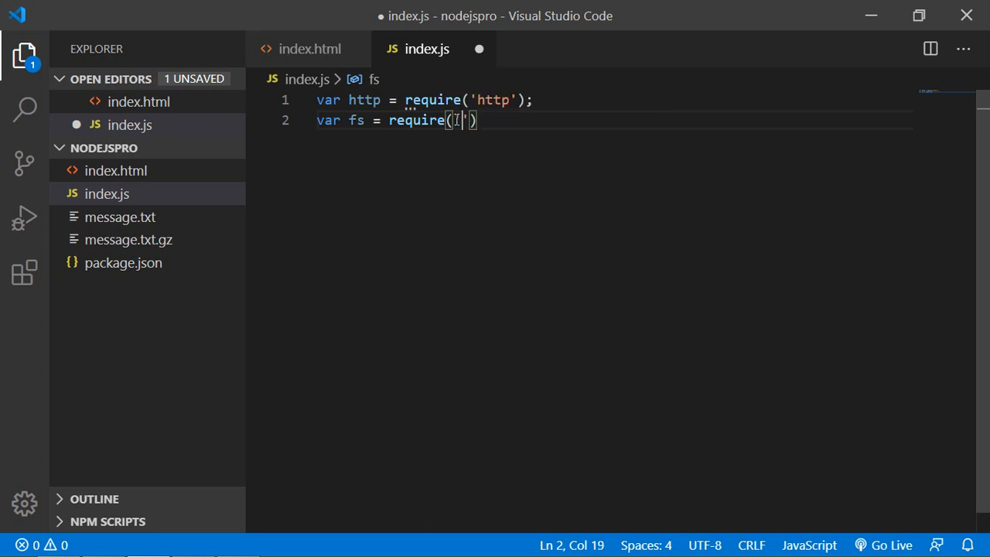
text(fs)
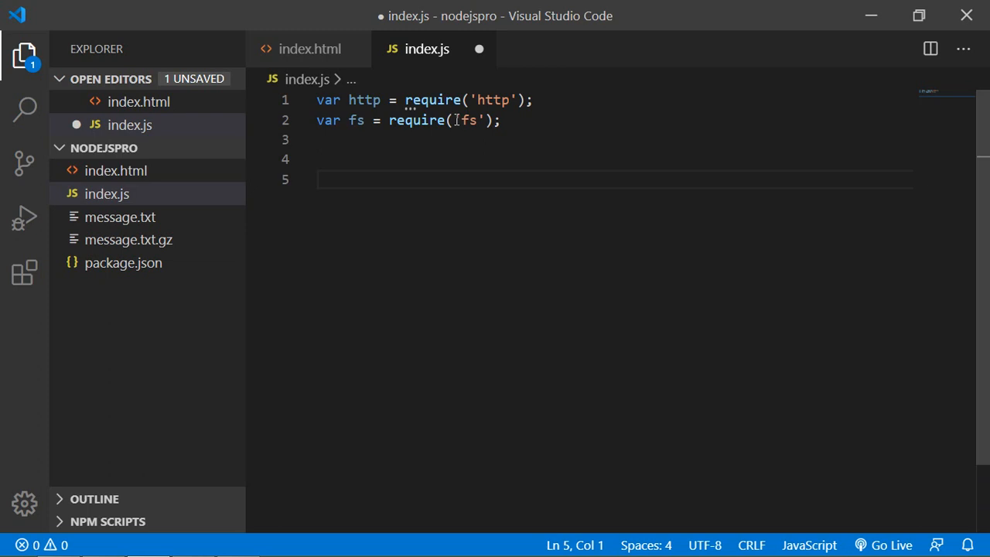
text(var http = r)
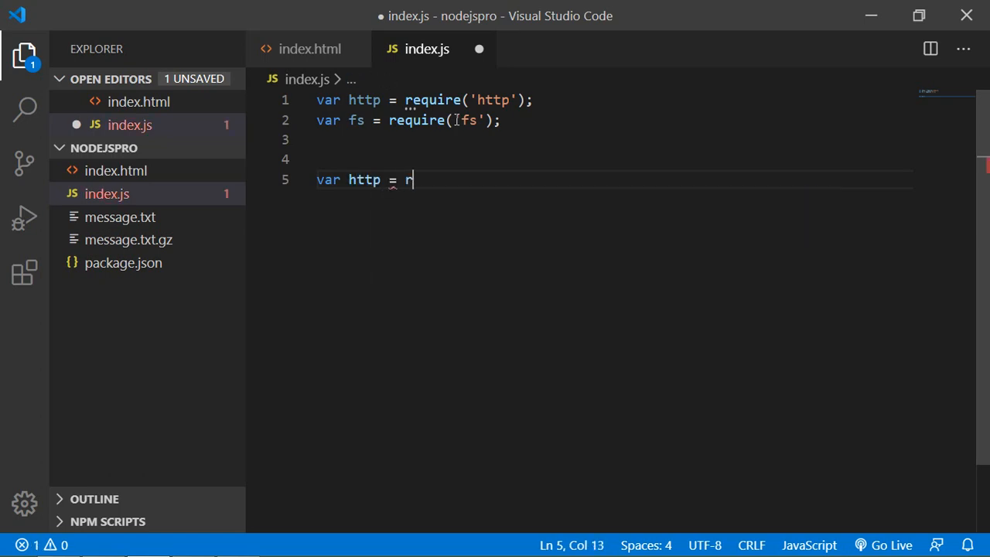
text(equire)
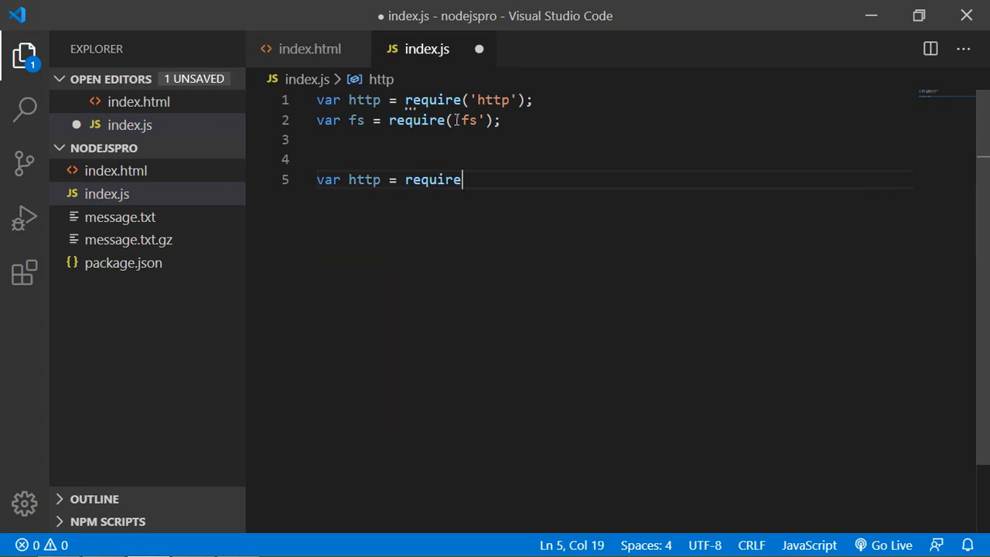
text(())
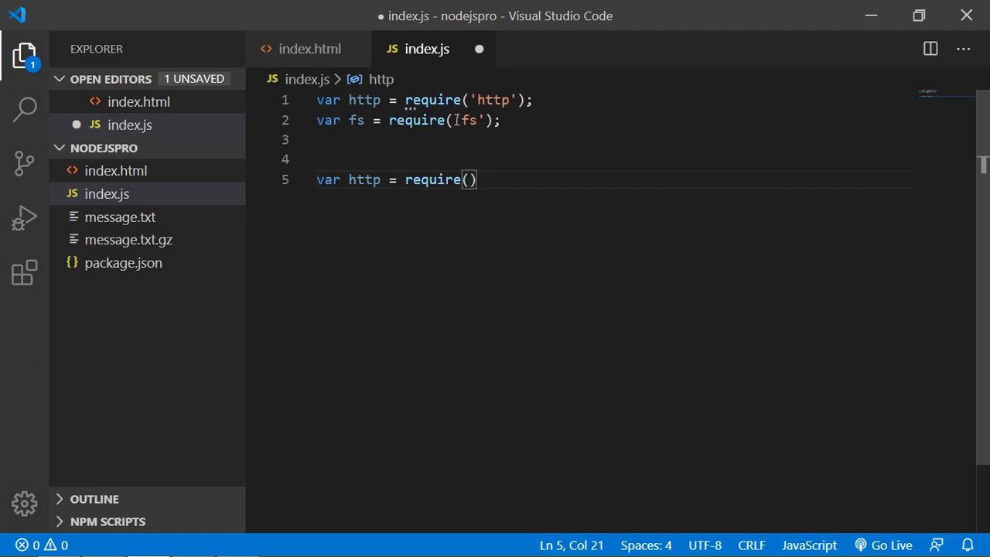
key(BackSpace)
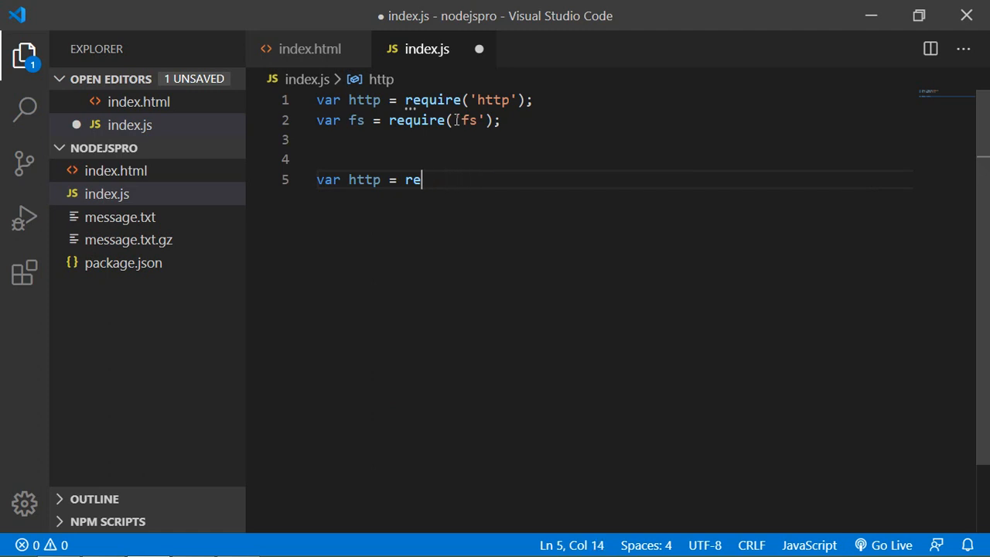
key(Backspace)
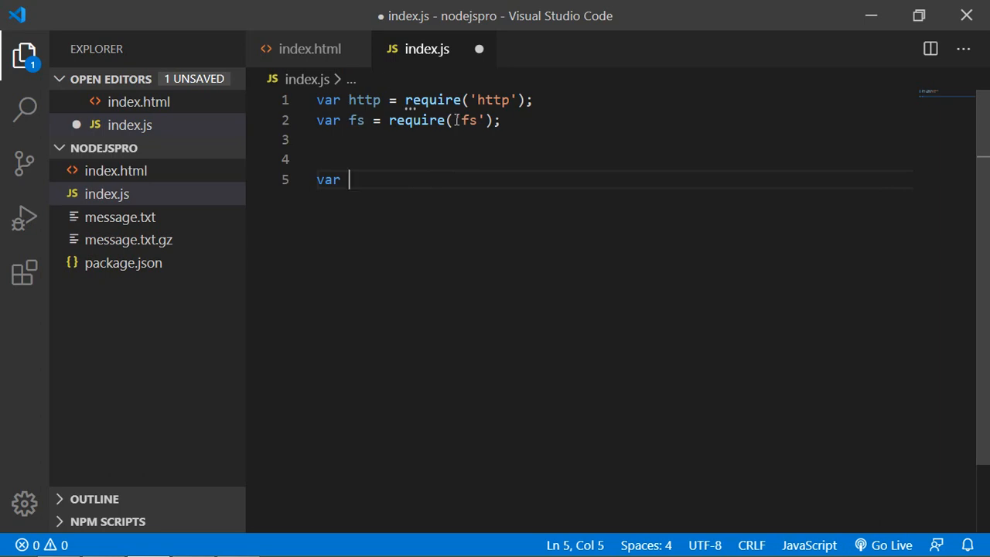
Step: Declare var server = http.createServer(function(req,res){ }) with an empty callback body
text(serv)
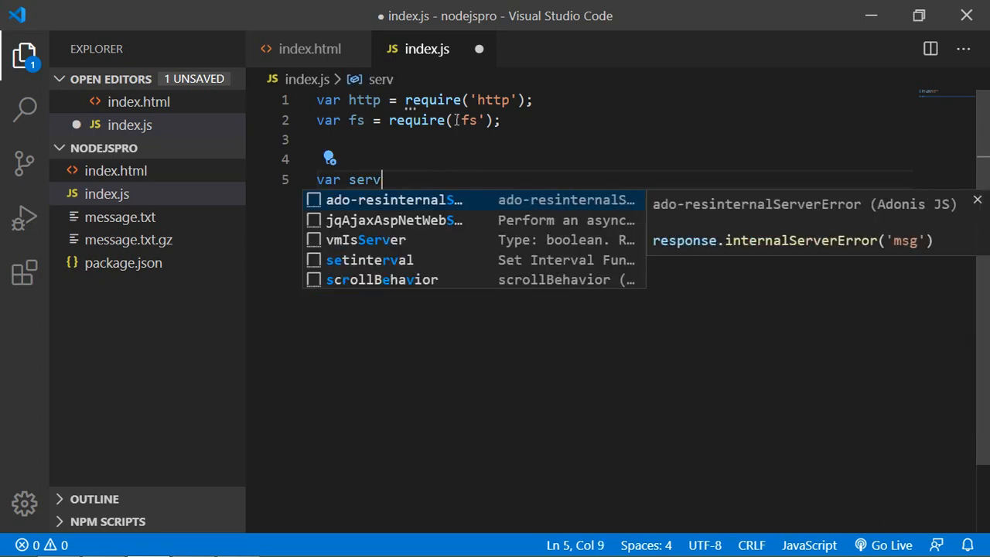
text(e)
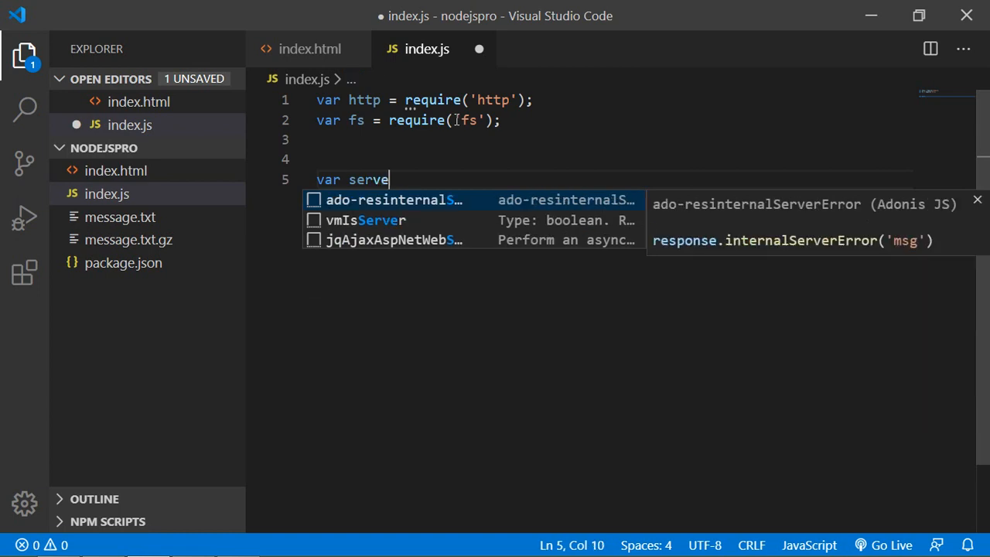
text(r =)
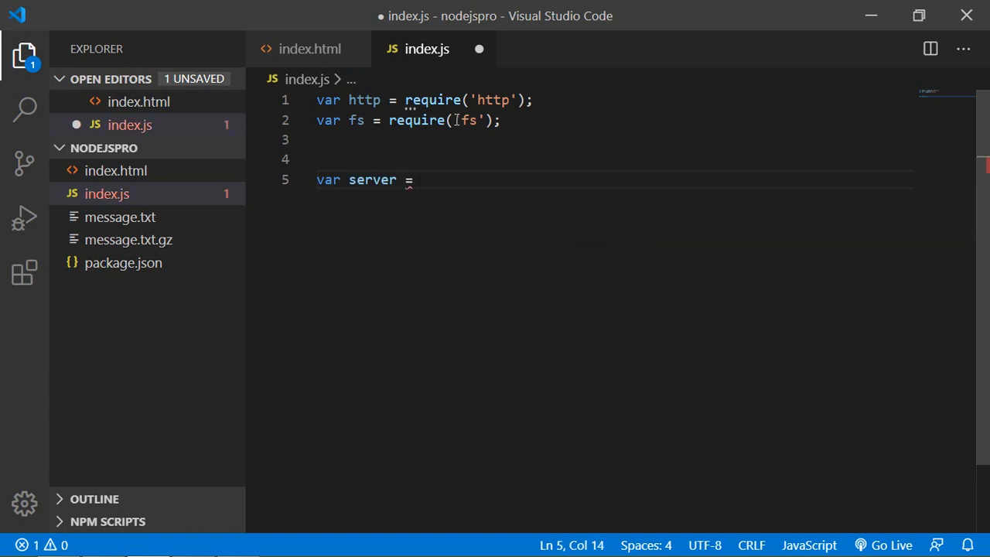
text(http.createServer)
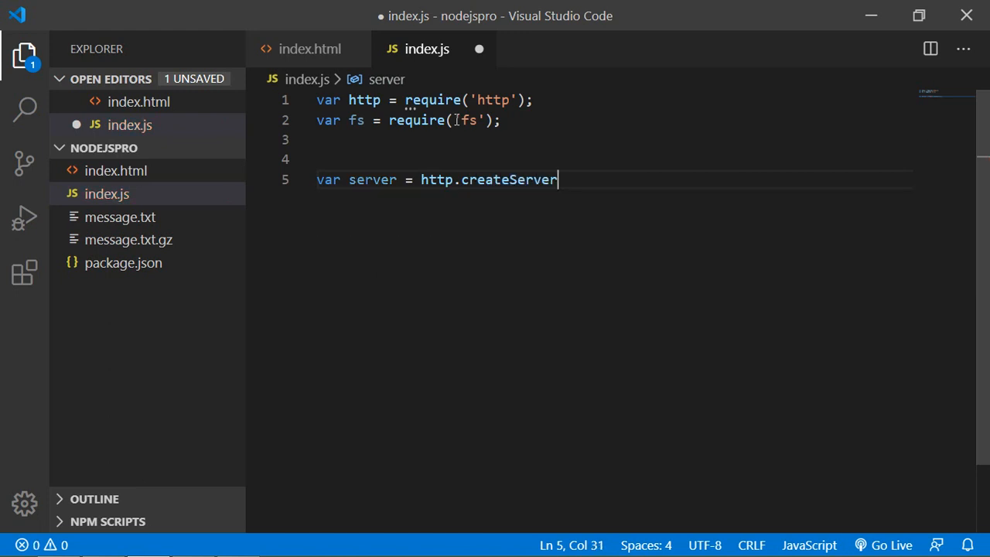
text(()
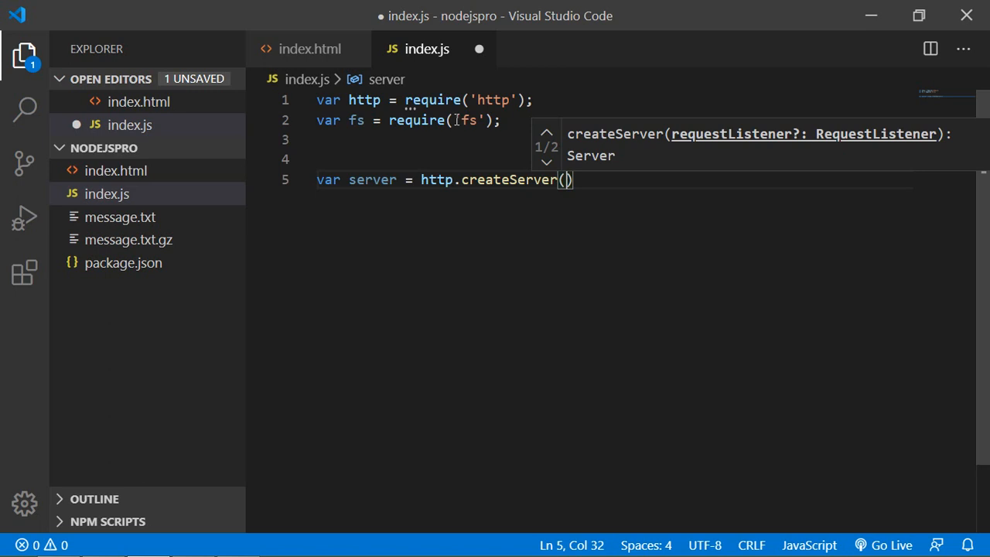
text(function)
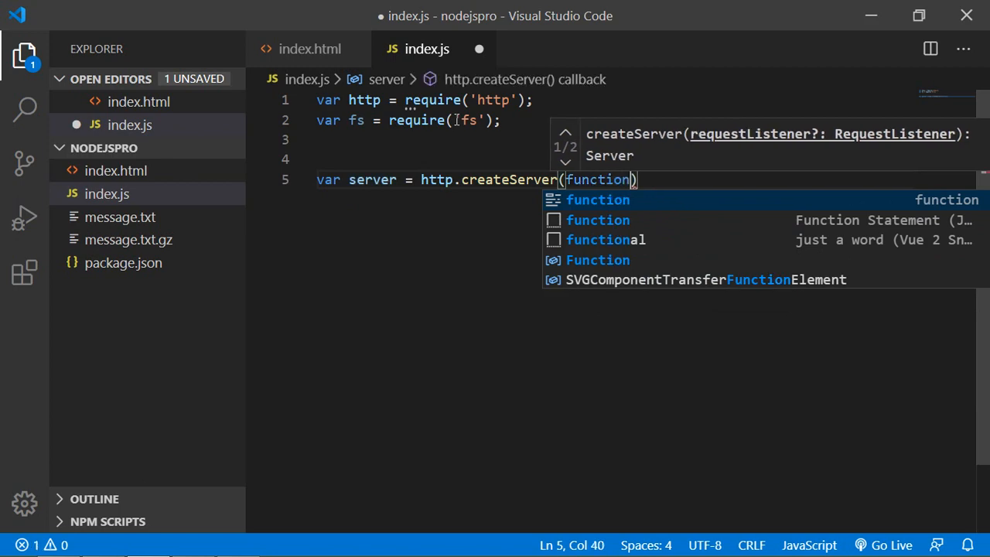
text((r)
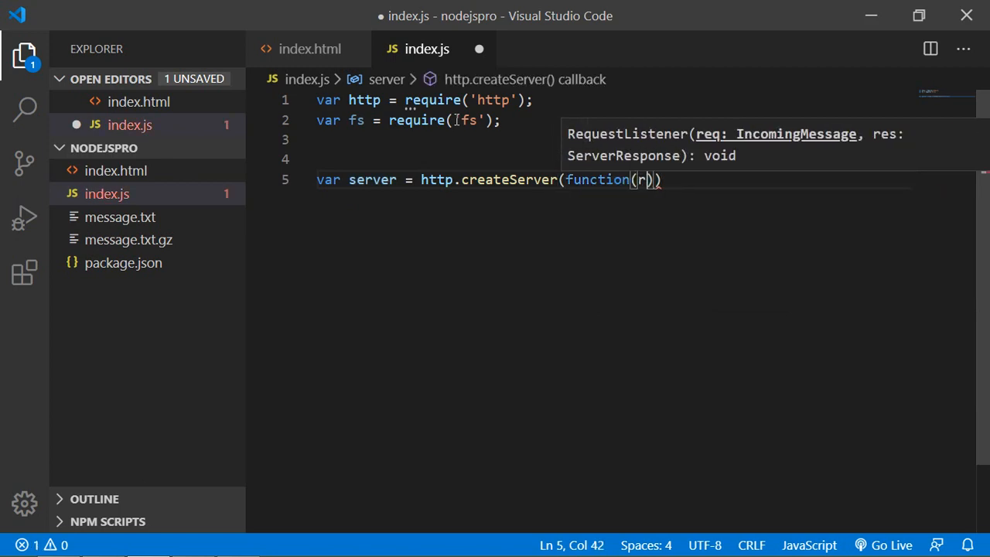
text(eq,res)
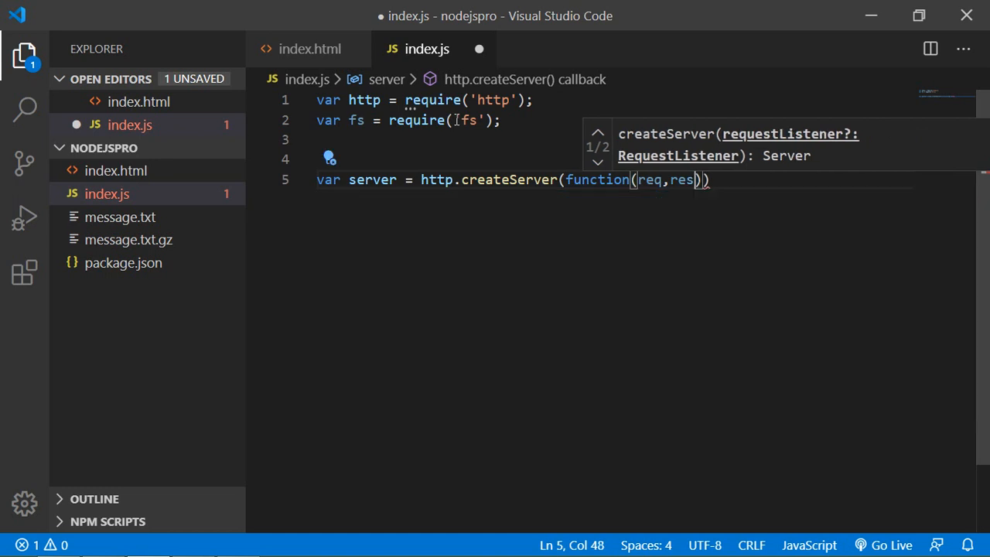
text({})
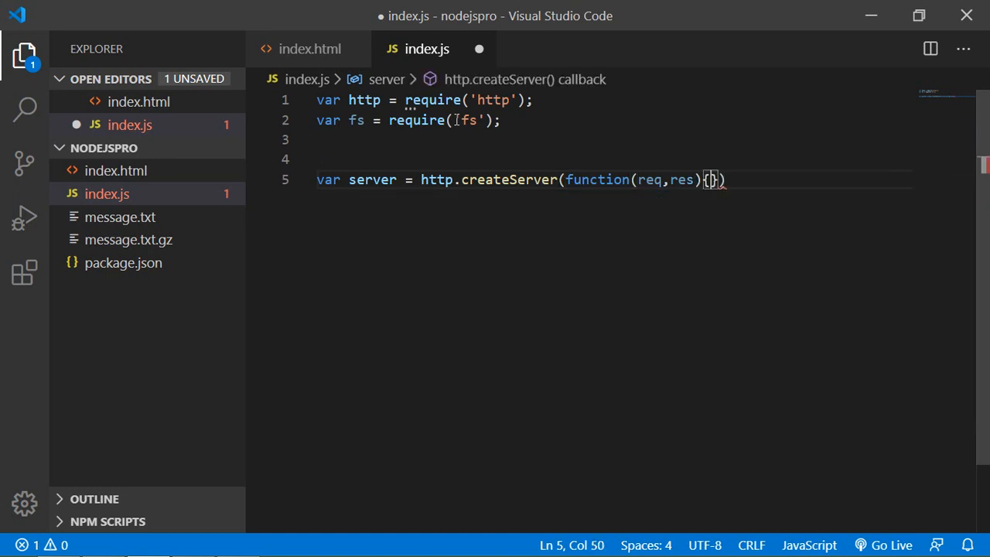
key(Enter)
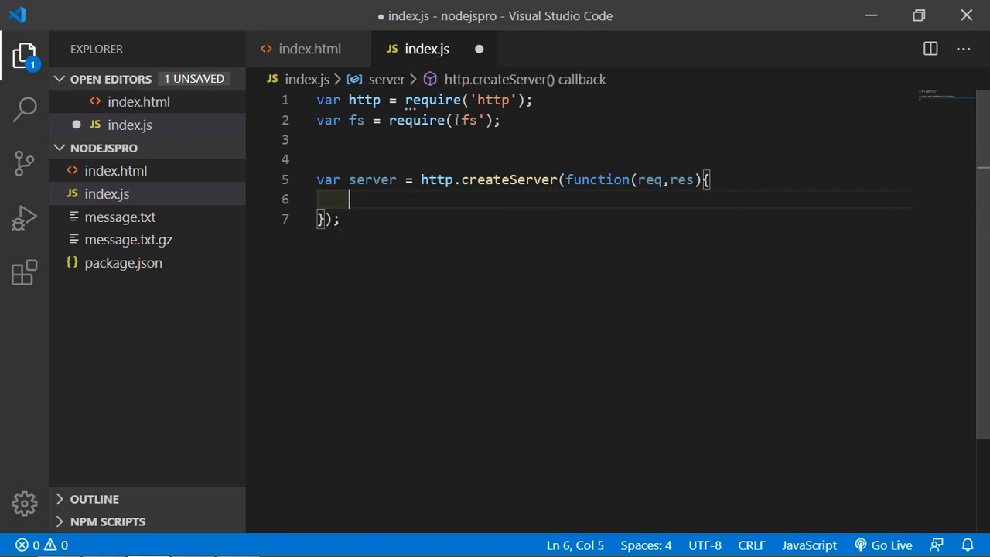
Step: In the callback write res.writeHead(200, {'Content-Type':'text/html'}); for the response header
text(r)
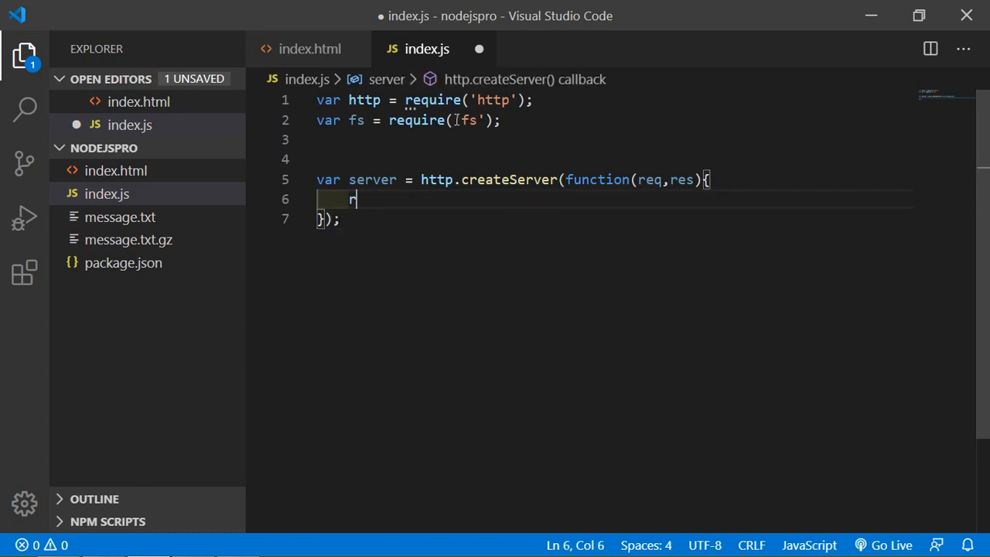
text(es.)
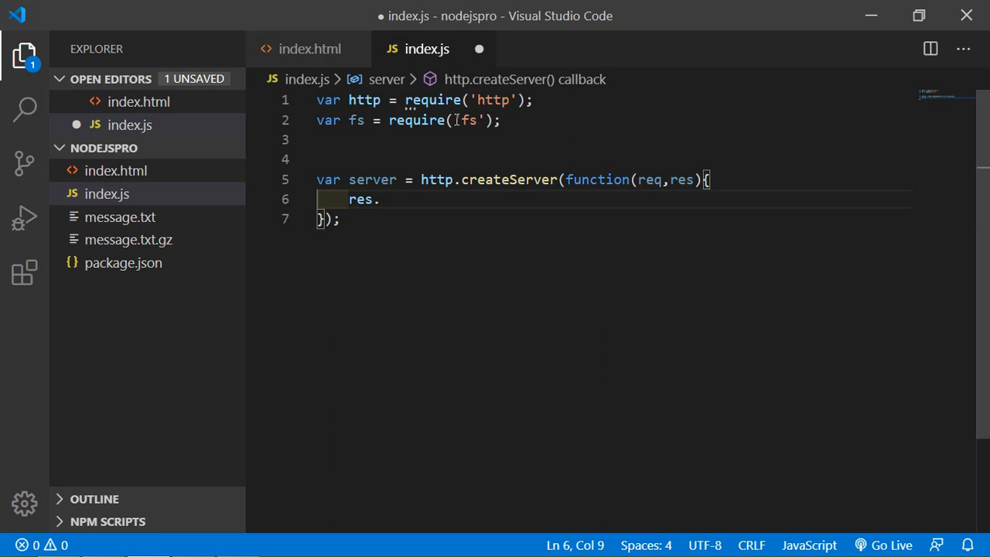
text(write)
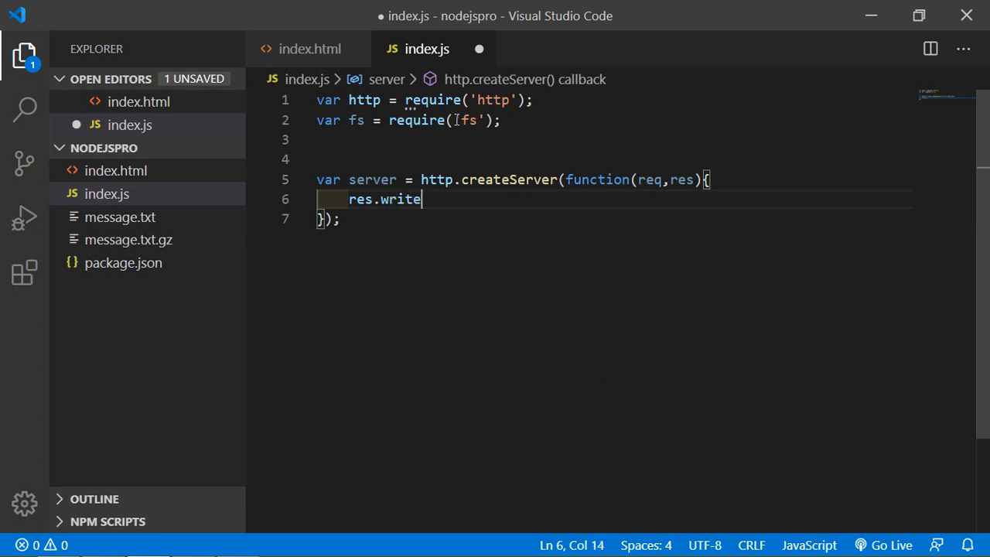
text(Head())
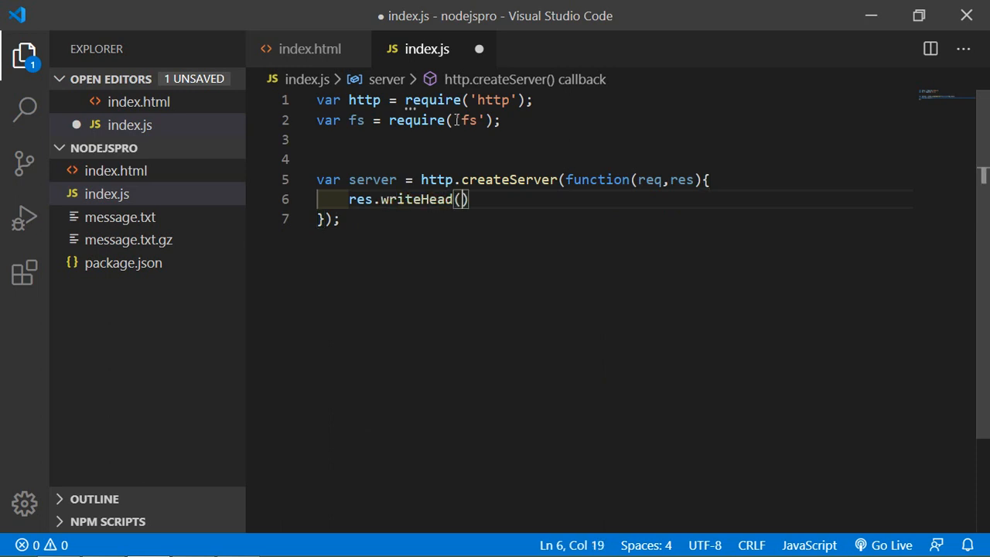
text(2000)
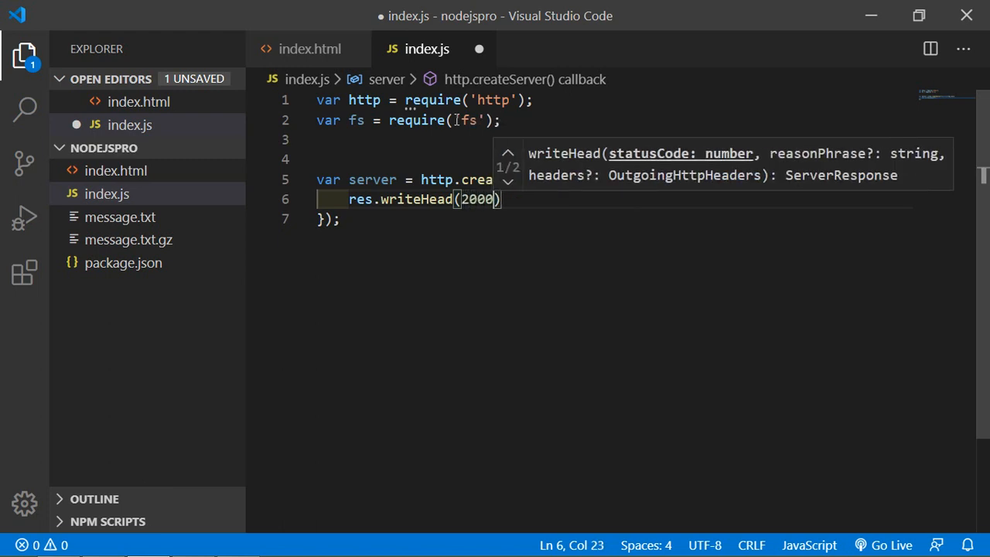
text(200,)
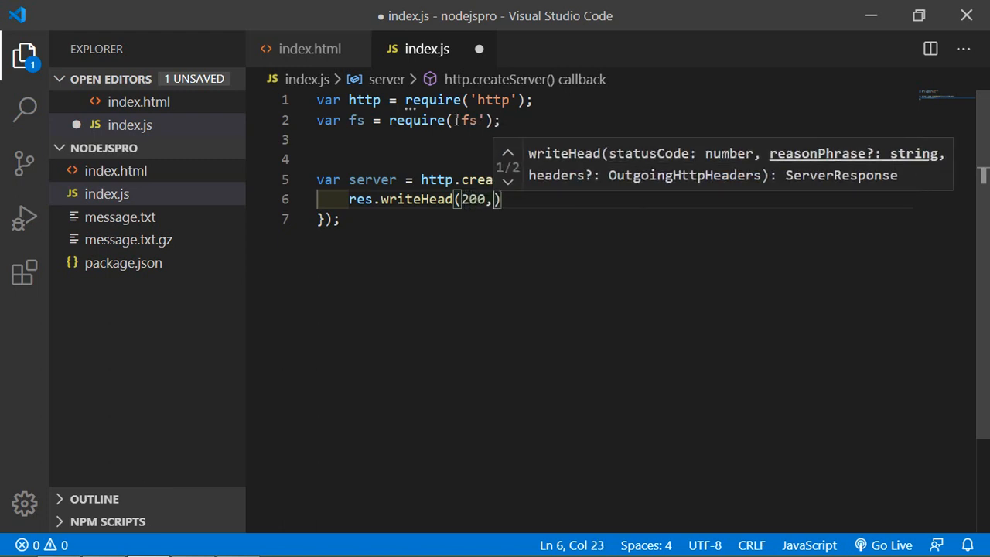
text({'C)
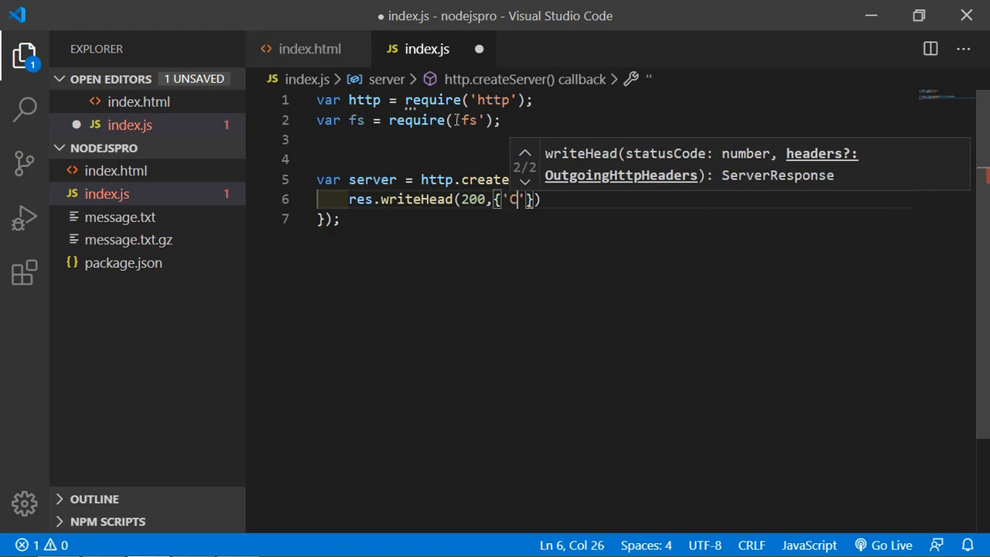
text(ont)
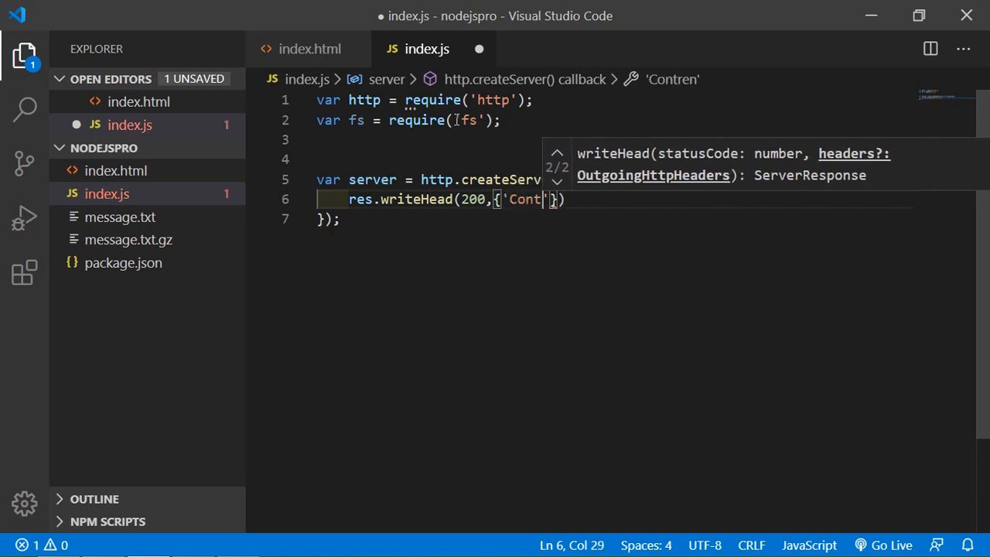
text(ent-T)
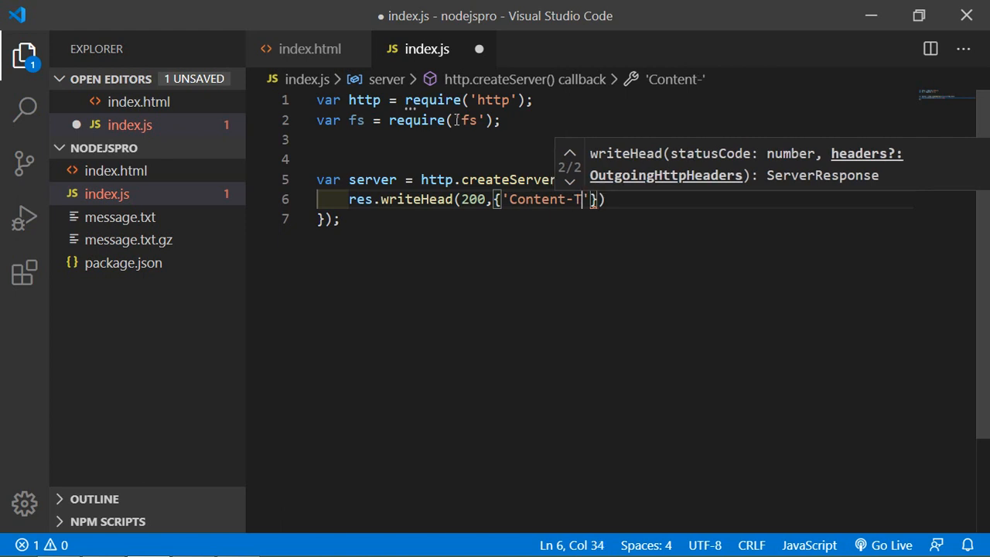
text(ype)
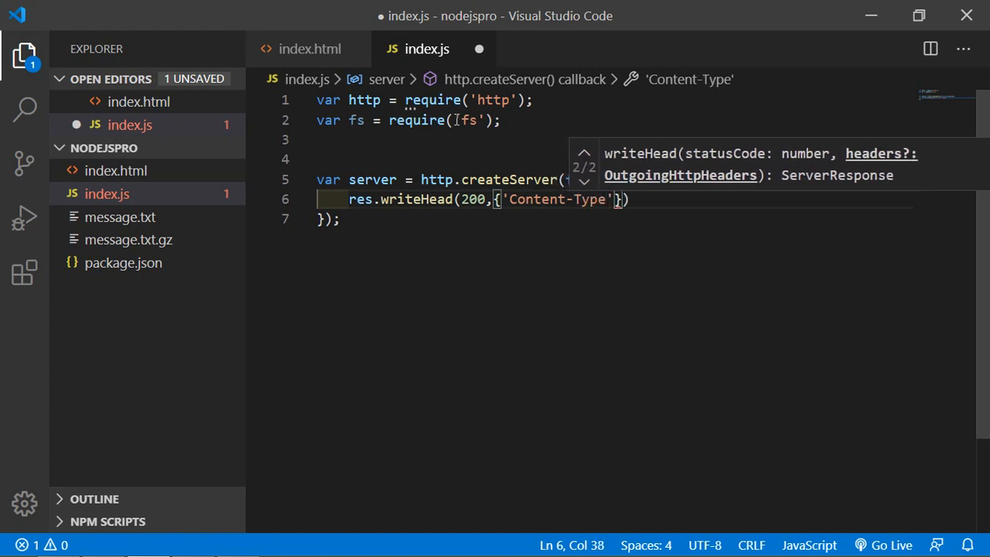
text(:tex)
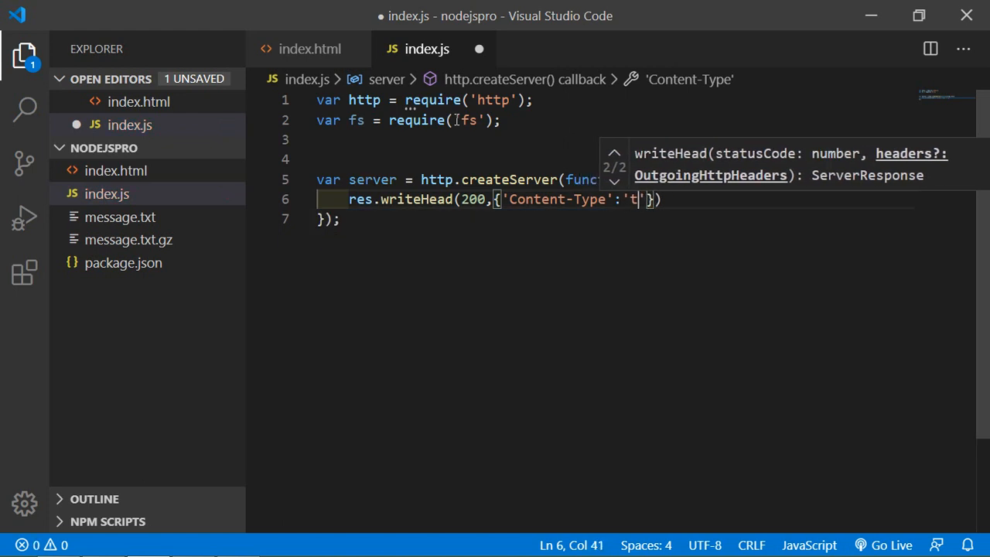
text(ext)
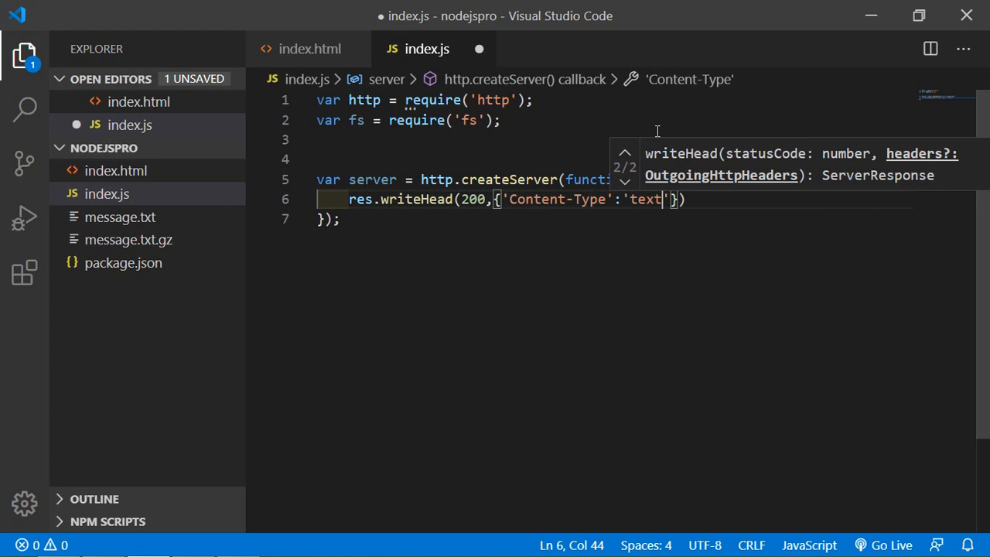
text(/html)
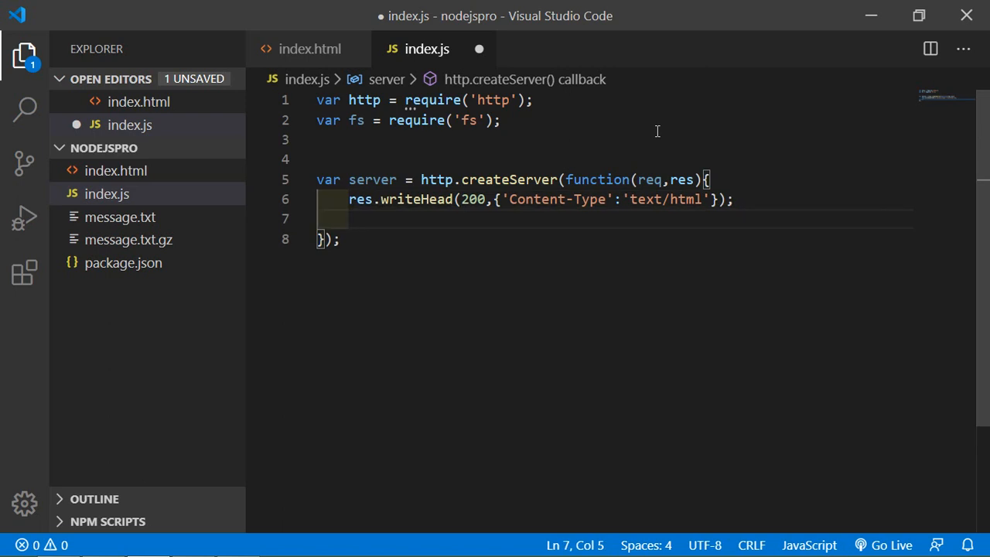
Step: Declare var readStream = fs.createReadStream(__dirname + "/index.html"); in the callback
text(var)
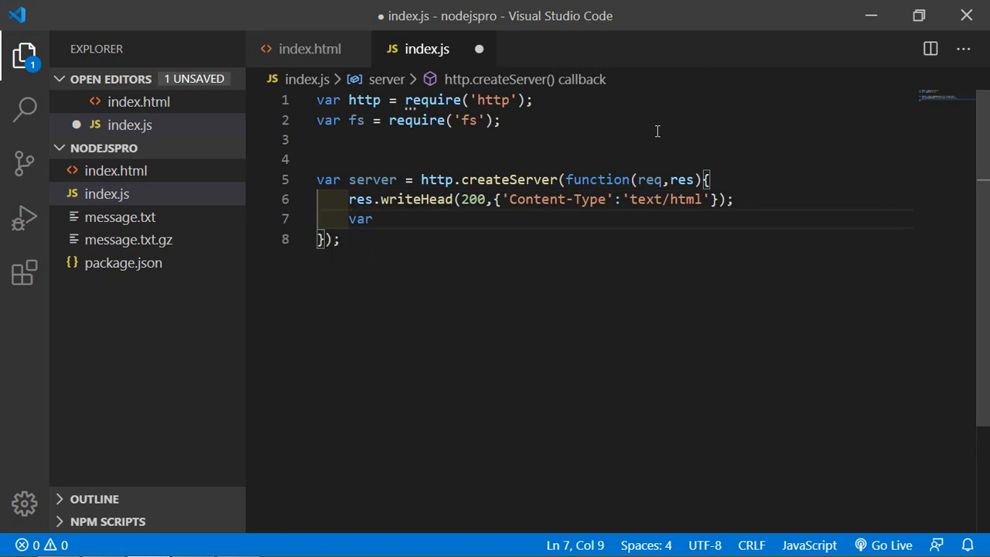
text(read)
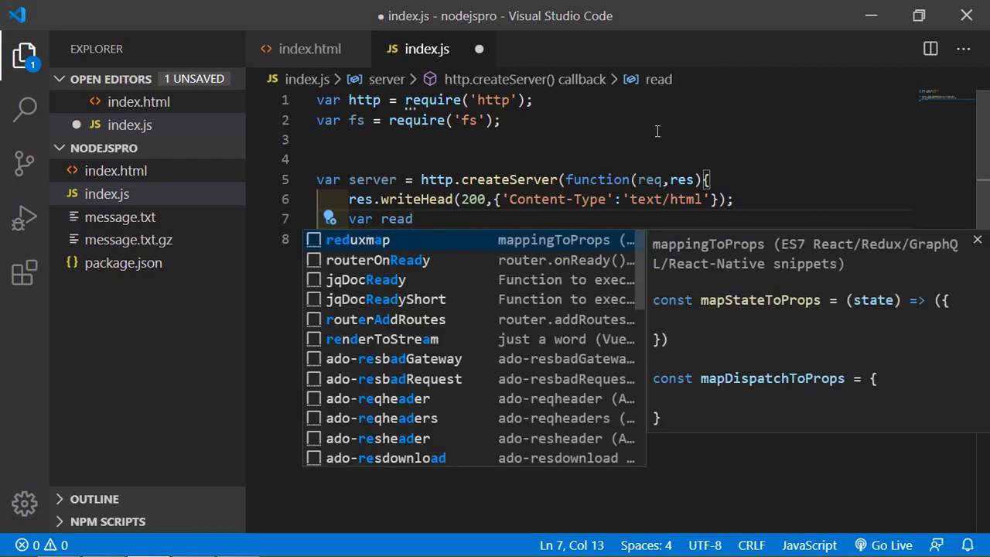
text(Stream)
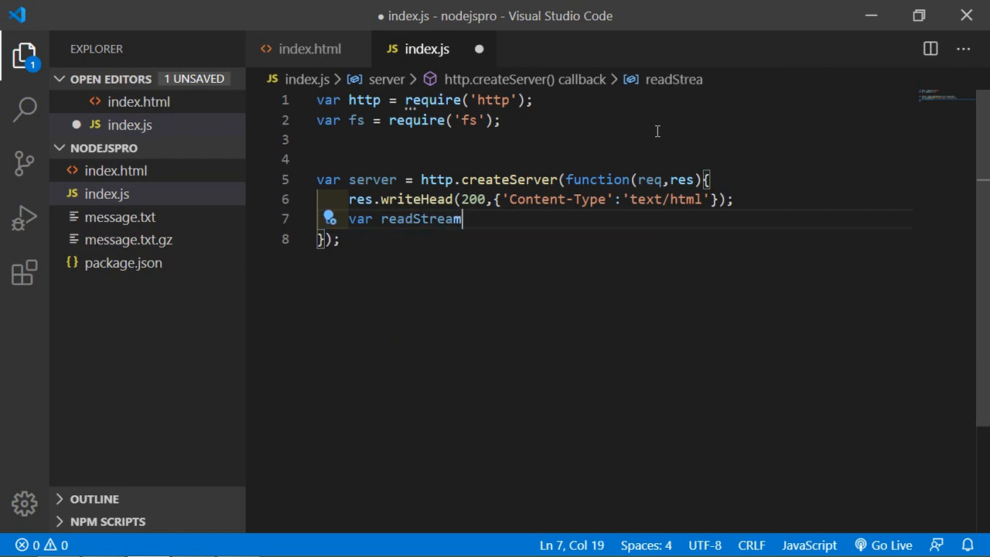
text(= fs)
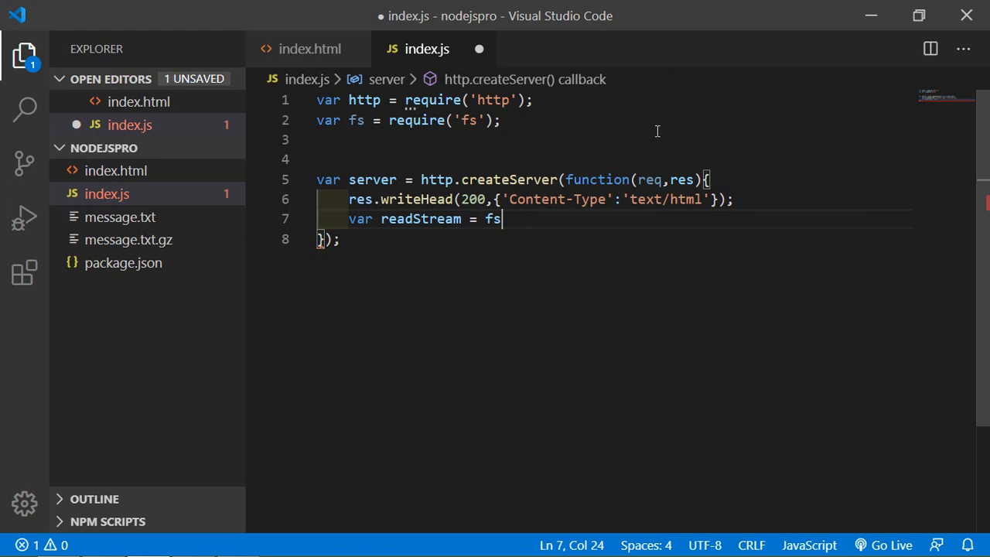
text(.createReadStream)
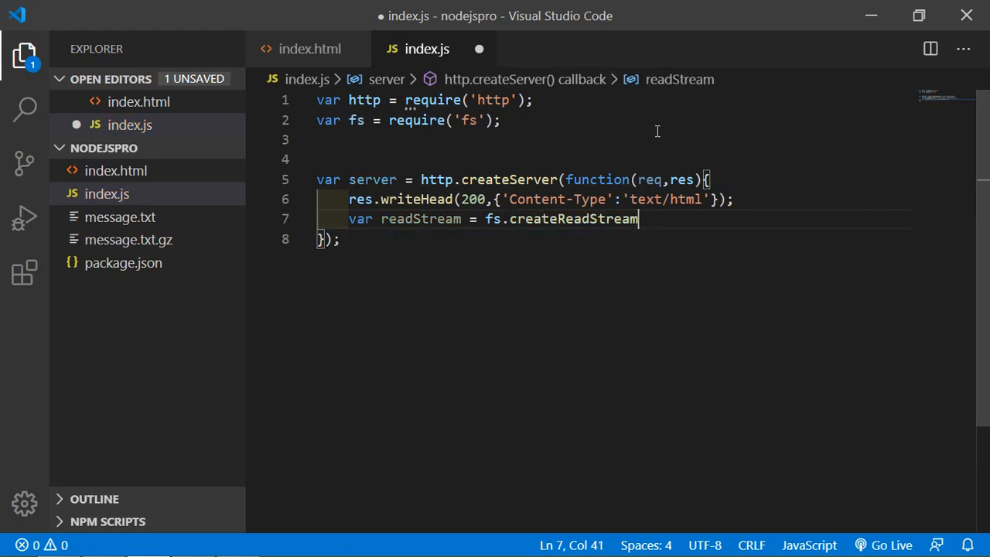
text((__)
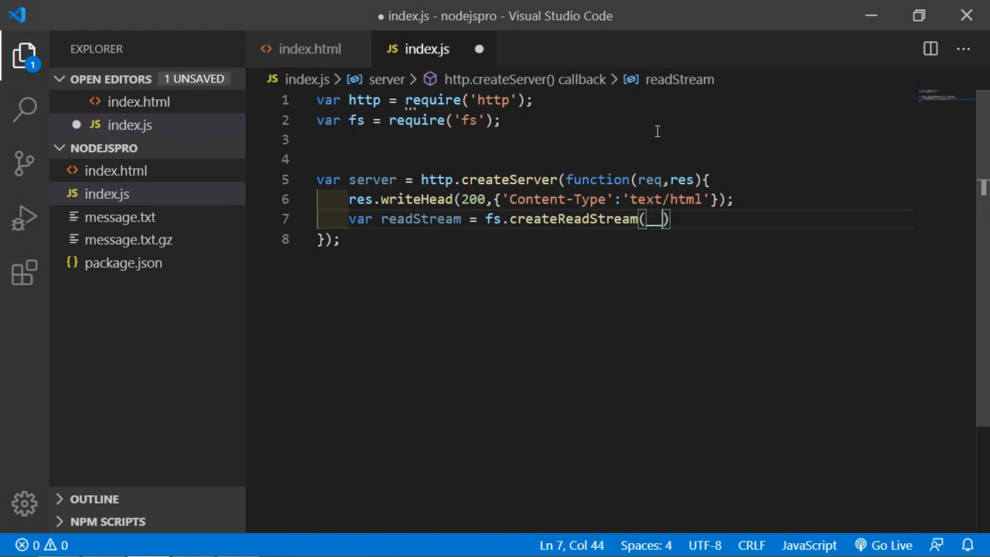
text(__dirname)
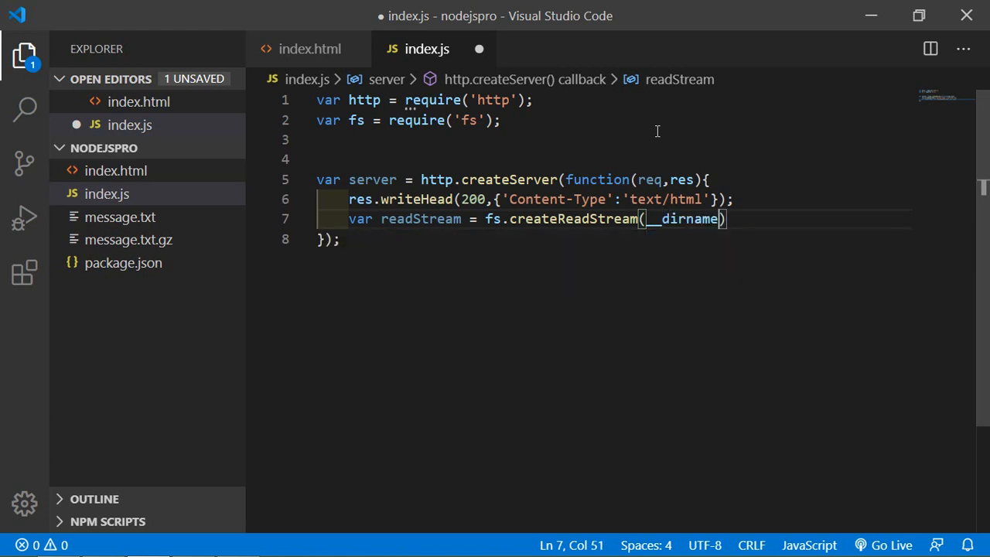
text(+ "")
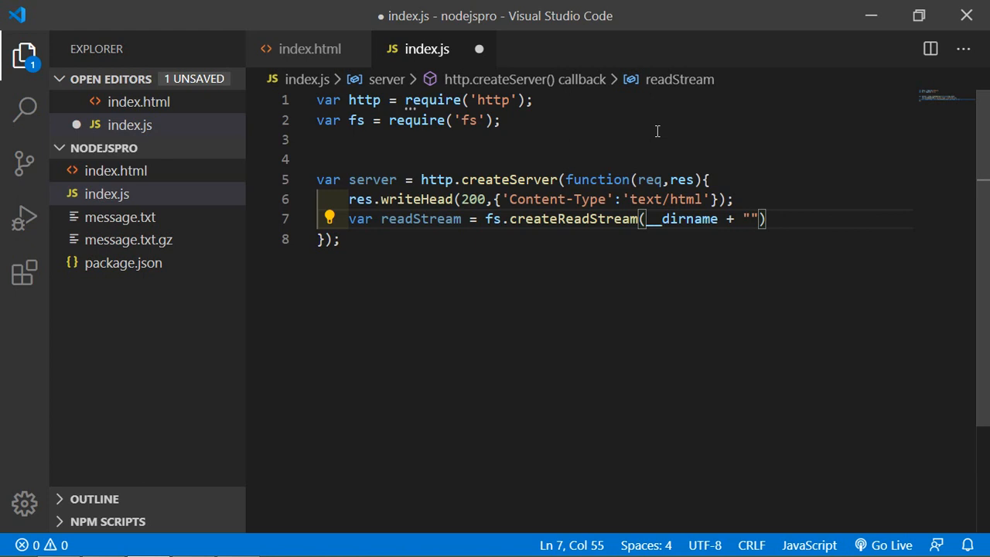
text(/)
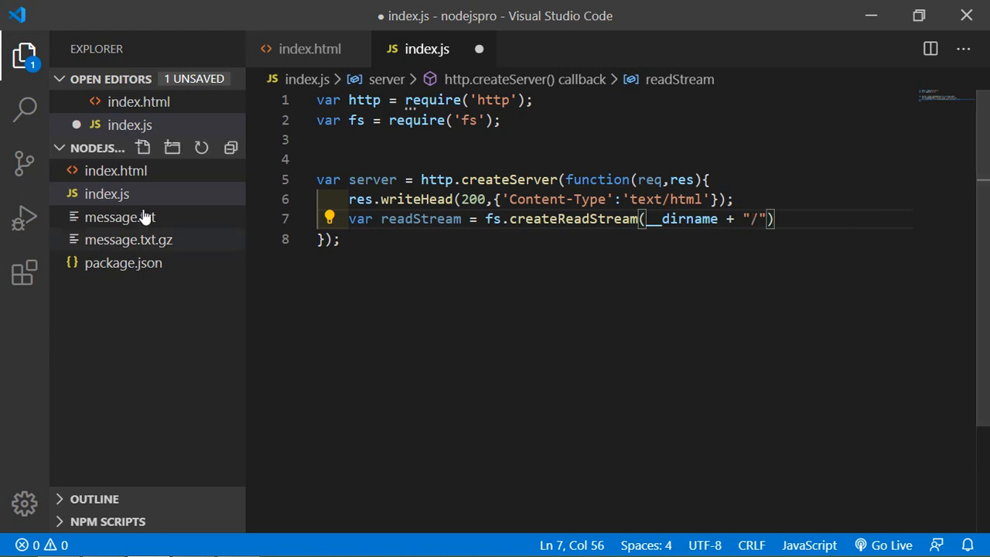
text(inde)
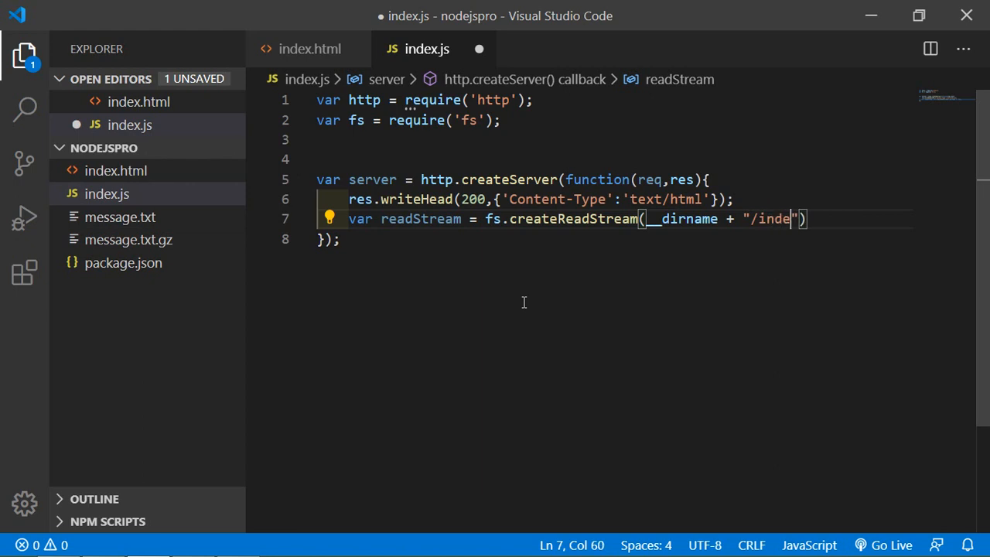
text(x.html)
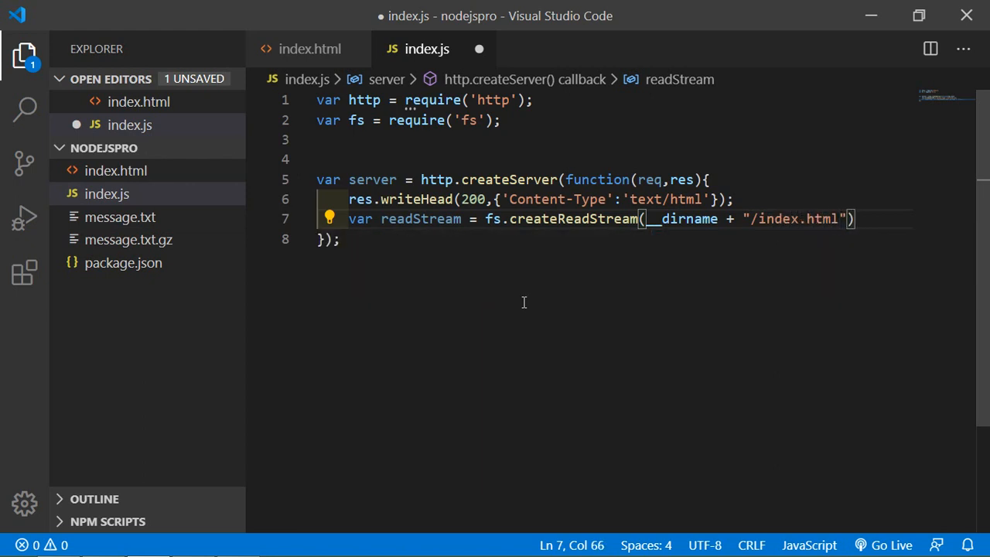
mouse_move(706, 252)
text(;)
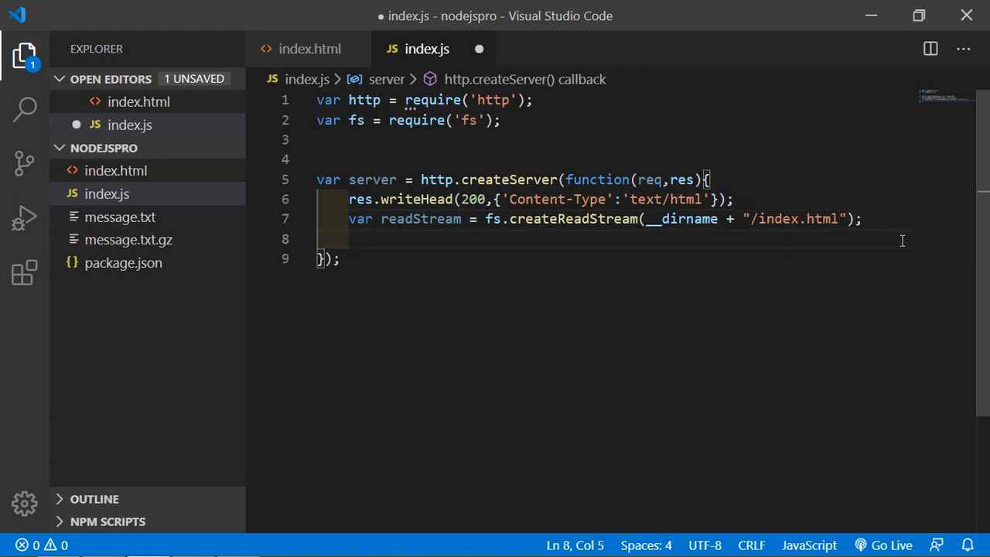
Step: Pipe the read stream into the response with readStream.pipe(res);
text(readStream)
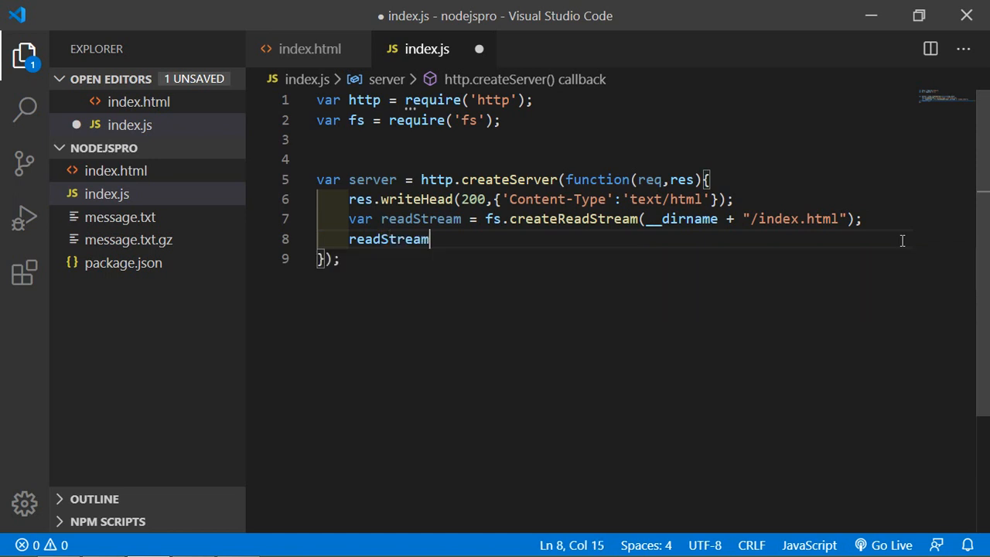
text(.pipe(r)
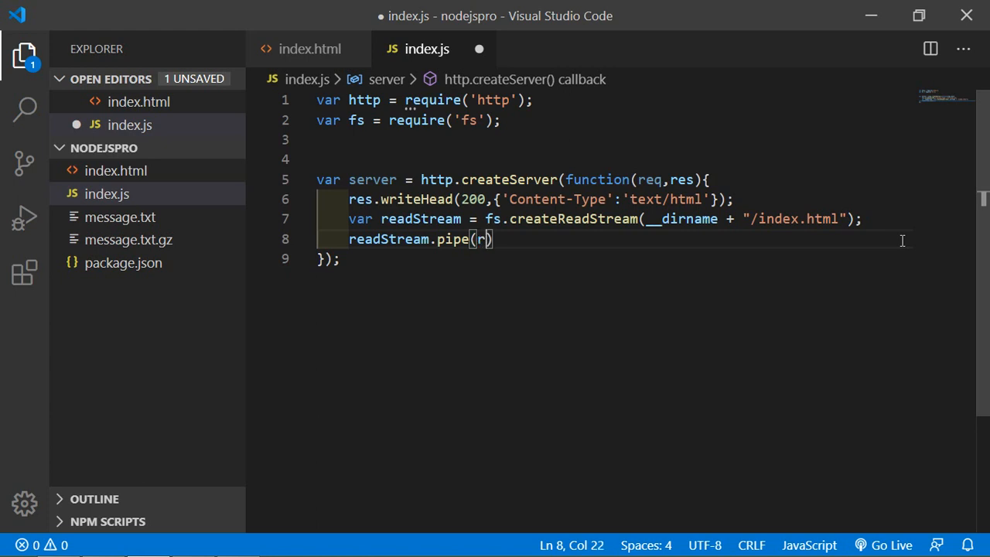
text(es);)
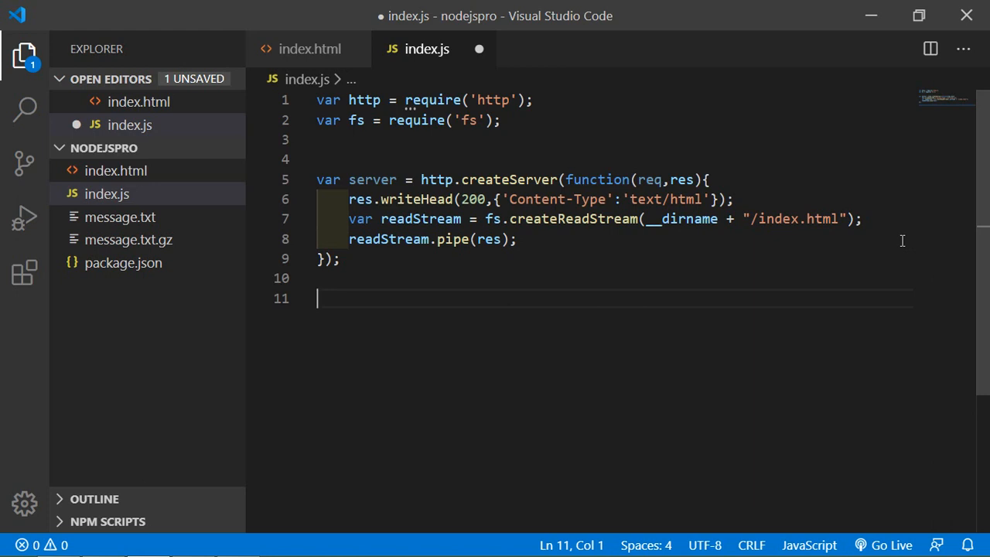
Step: Make the server listen on port 3000 with server.listen(3000);
text(ser)
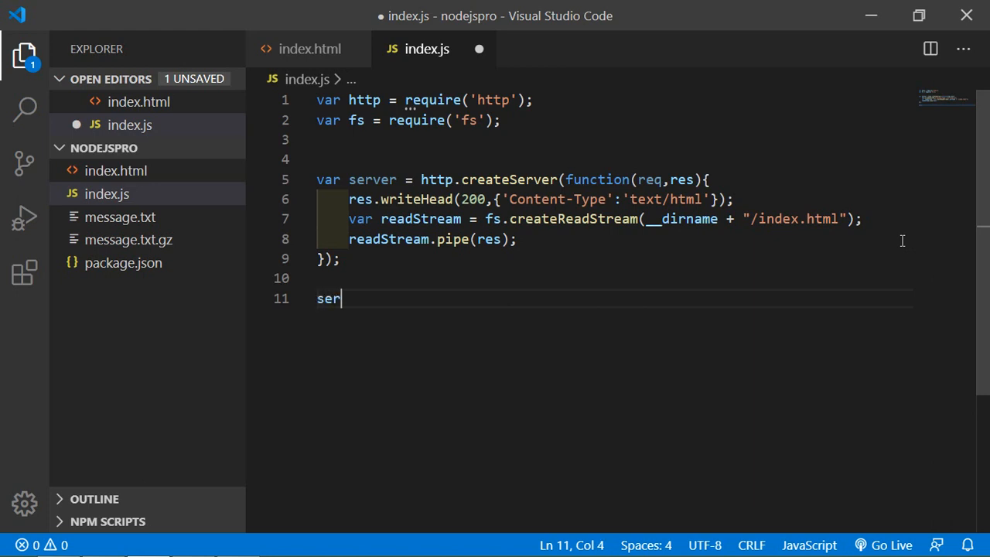
text(ver)
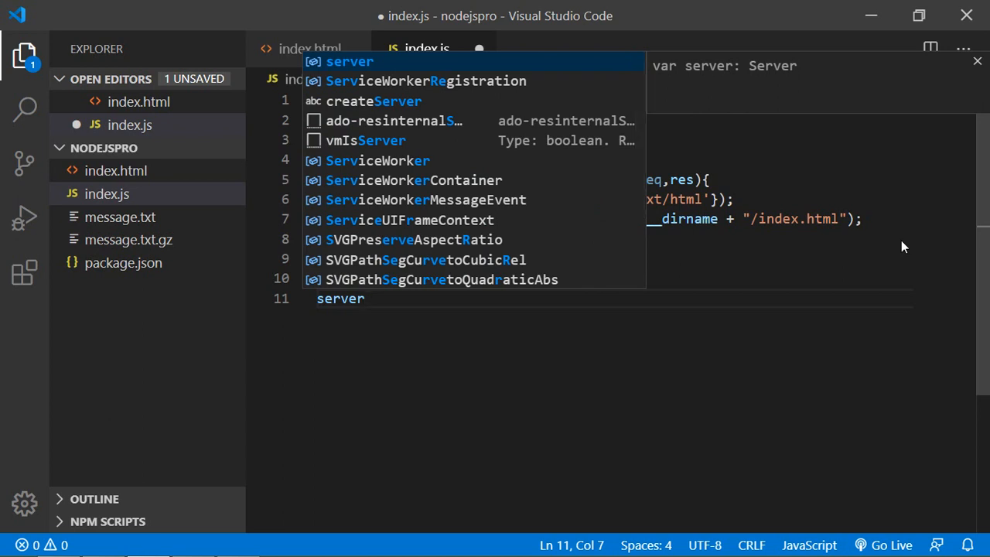
text(.listen)
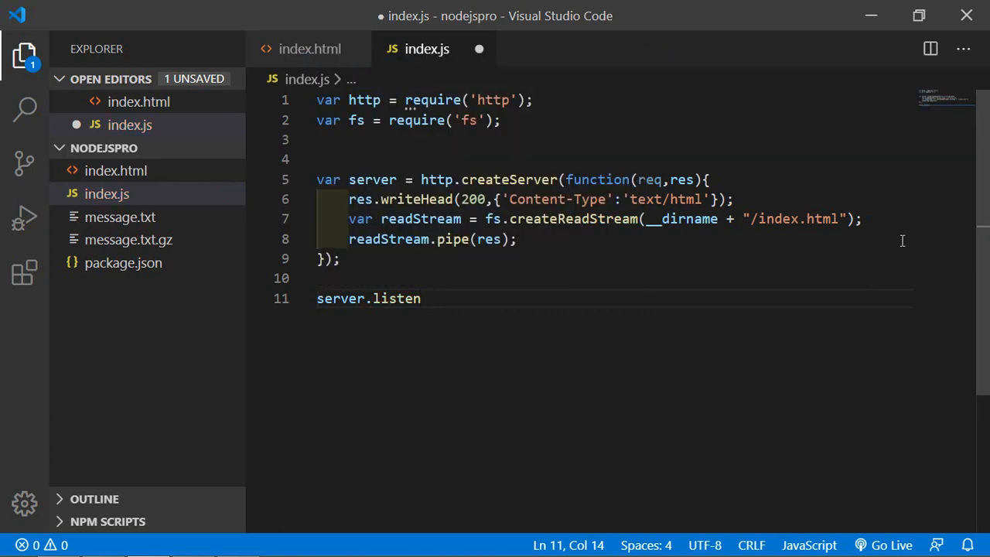
text(())
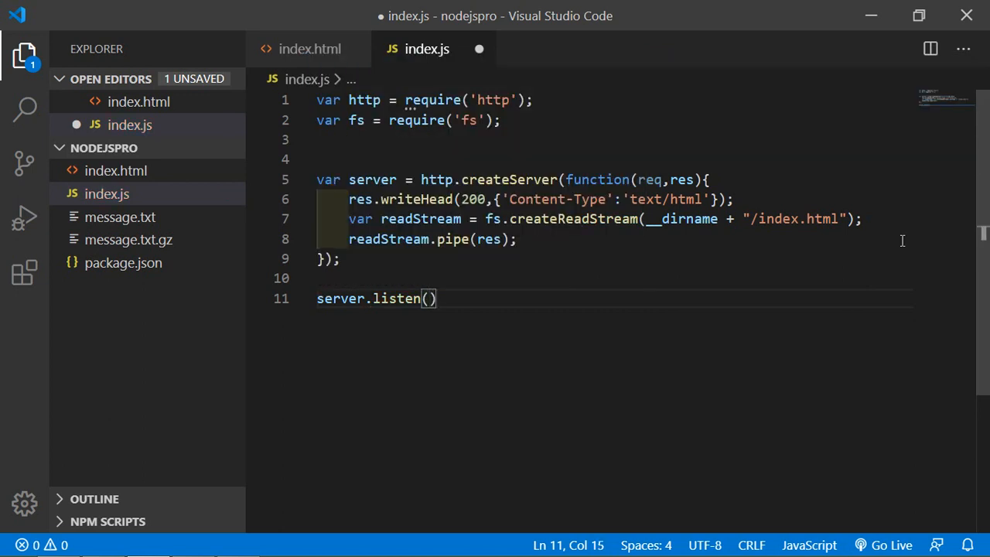
text(3000)
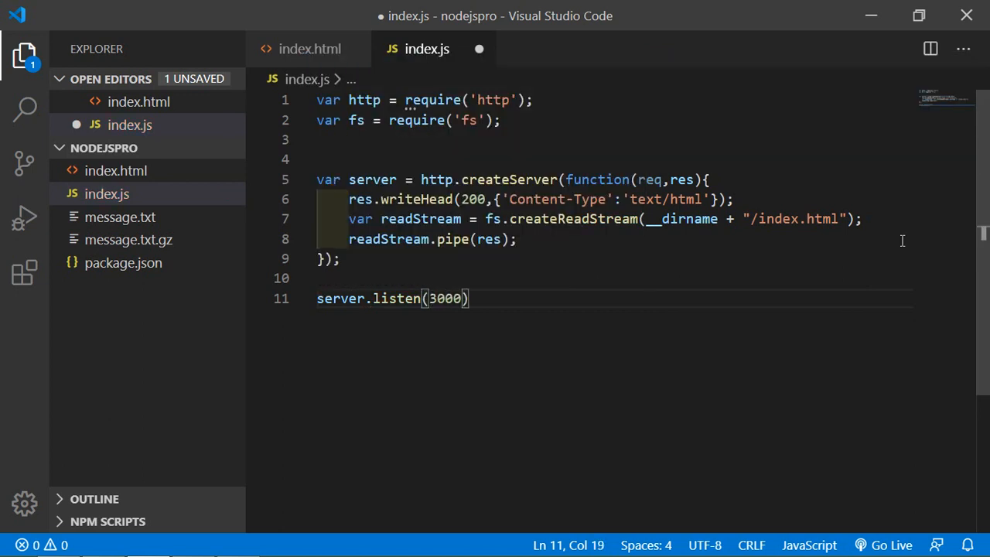
key(Enter)
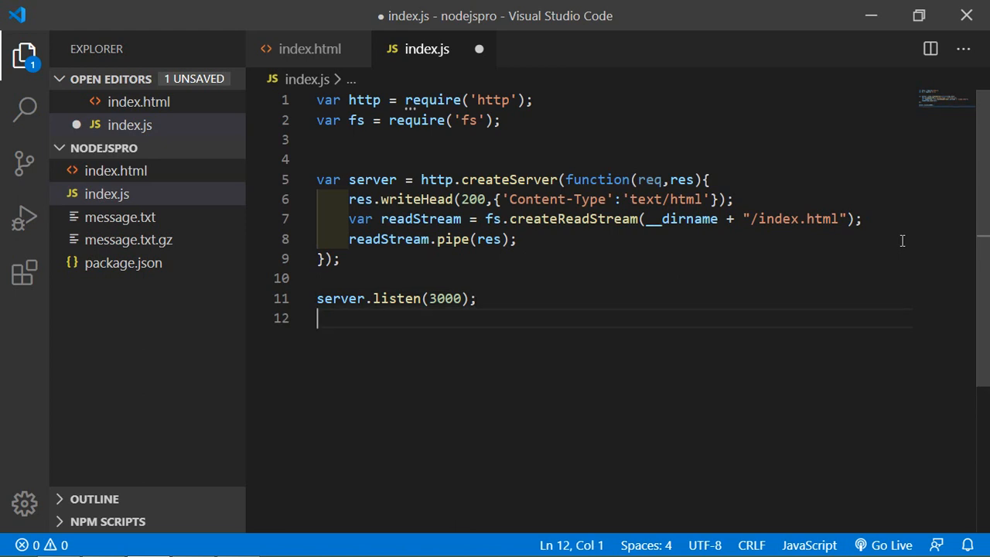
Step: Log "Server is running on localhost:3000" with console.log and save index.js
text(console.log(")
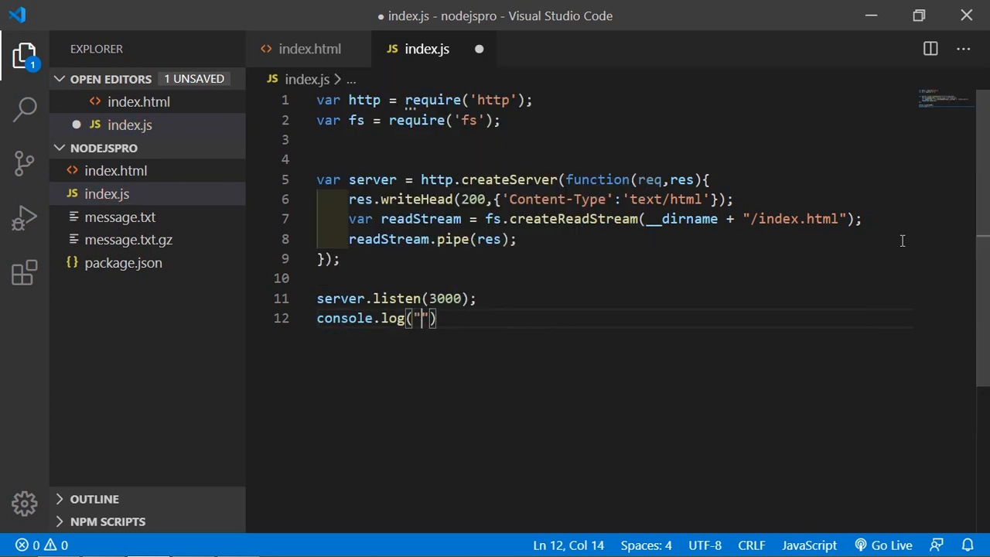
text(Ser)
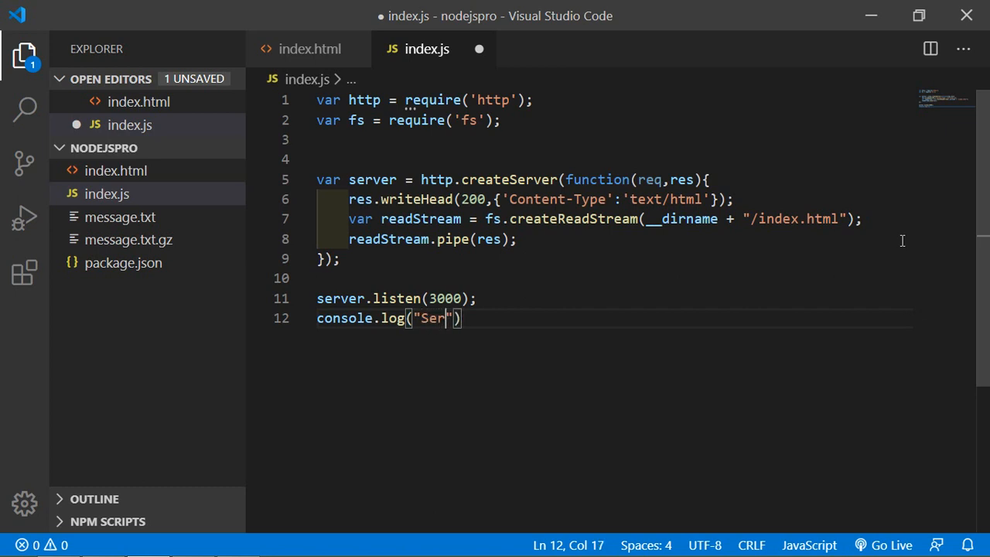
text(ver is)
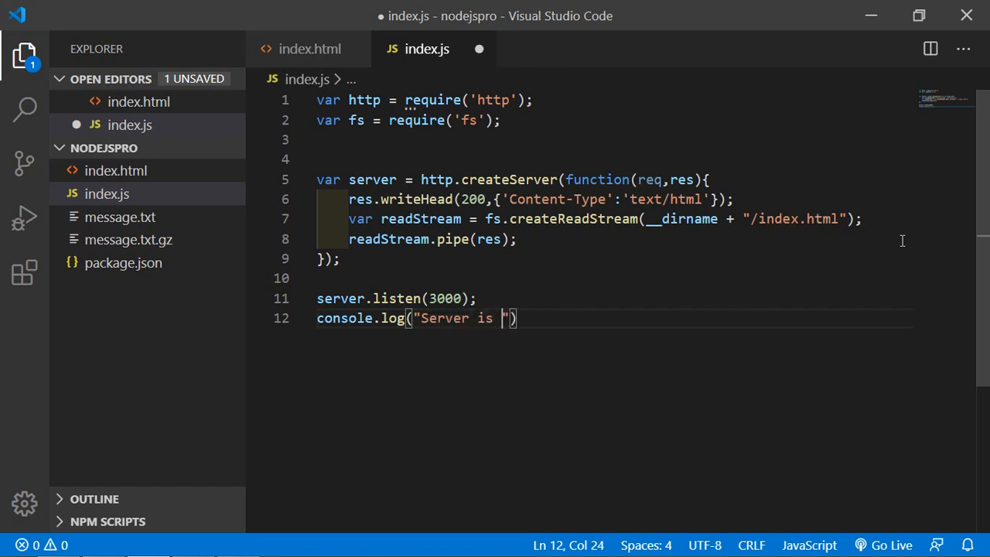
text(run)
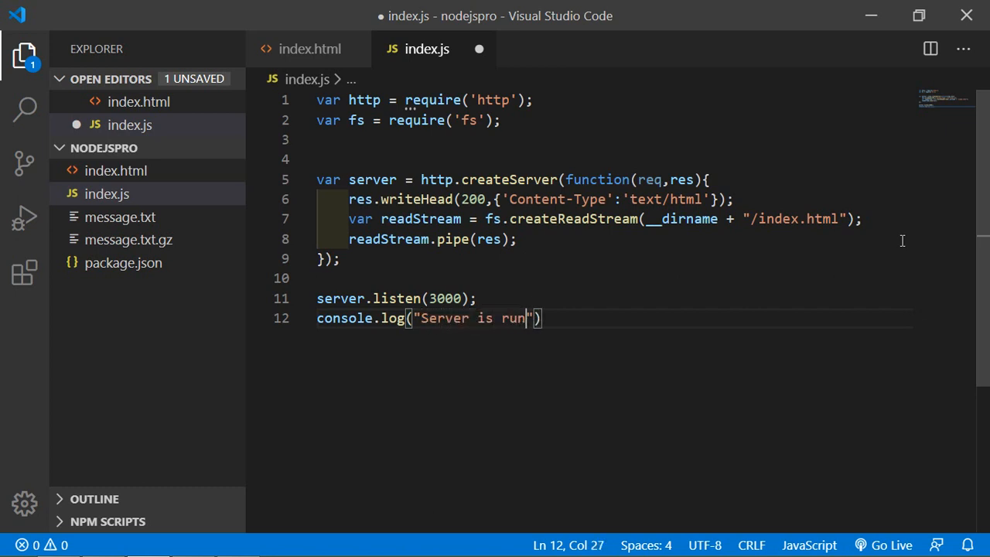
text(ning on)
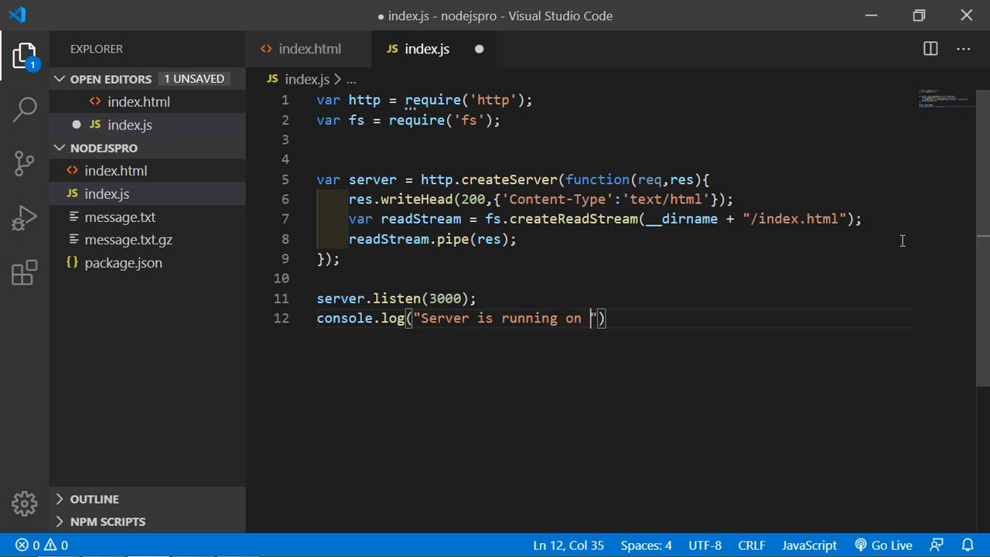
text(localhos)
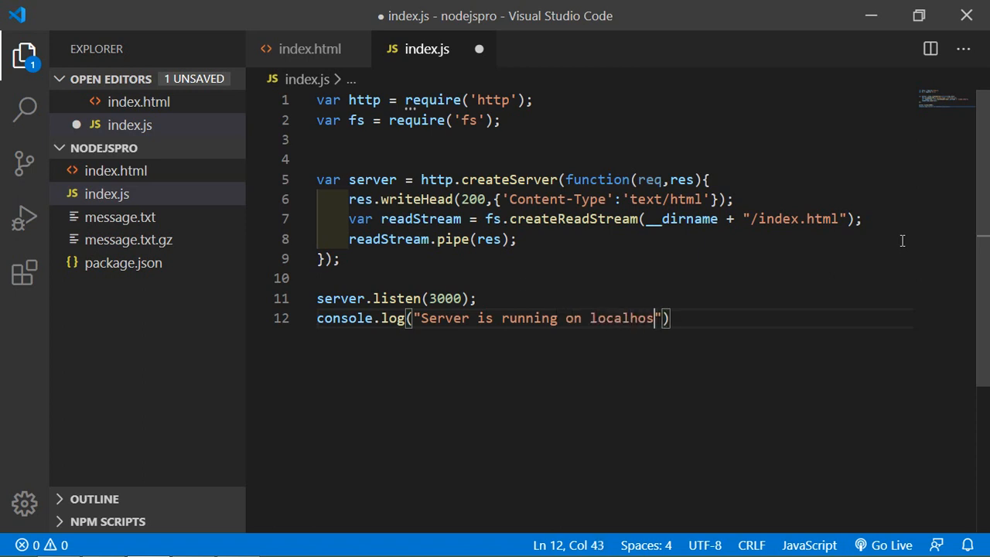
text(t:)
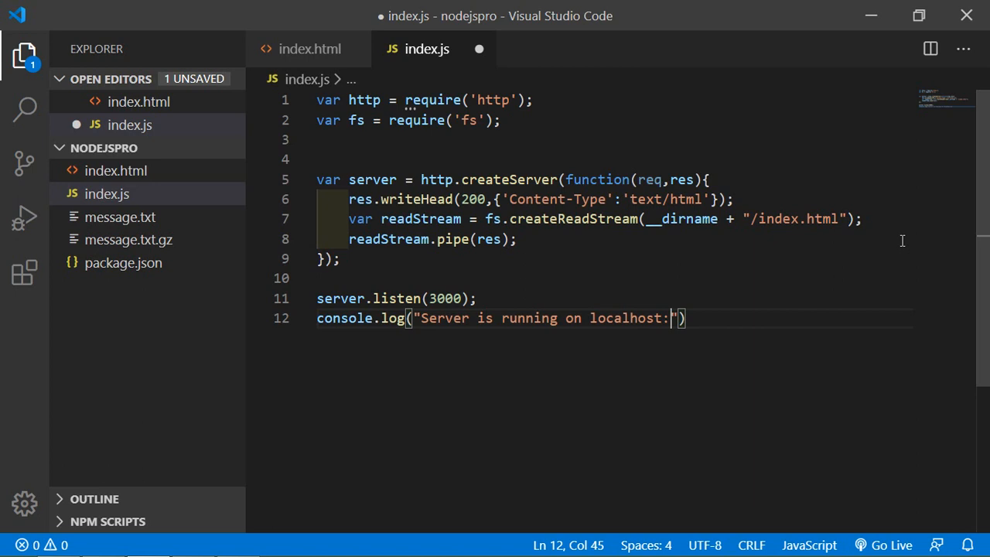
text(3000)
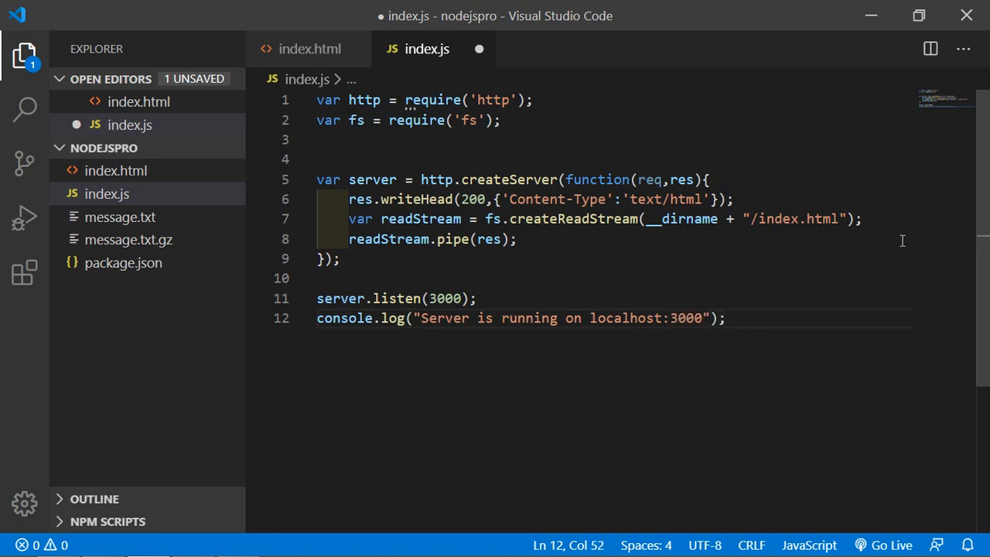
key(ctrl+s)
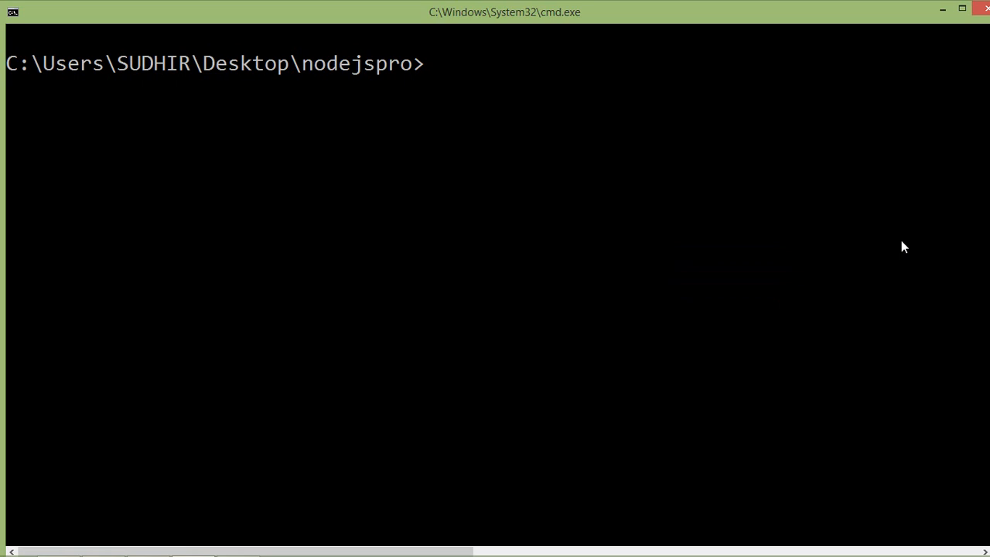
Step: Run node index.js in the nodejspro folder so it reports running on localhost:3000
text(node index.)
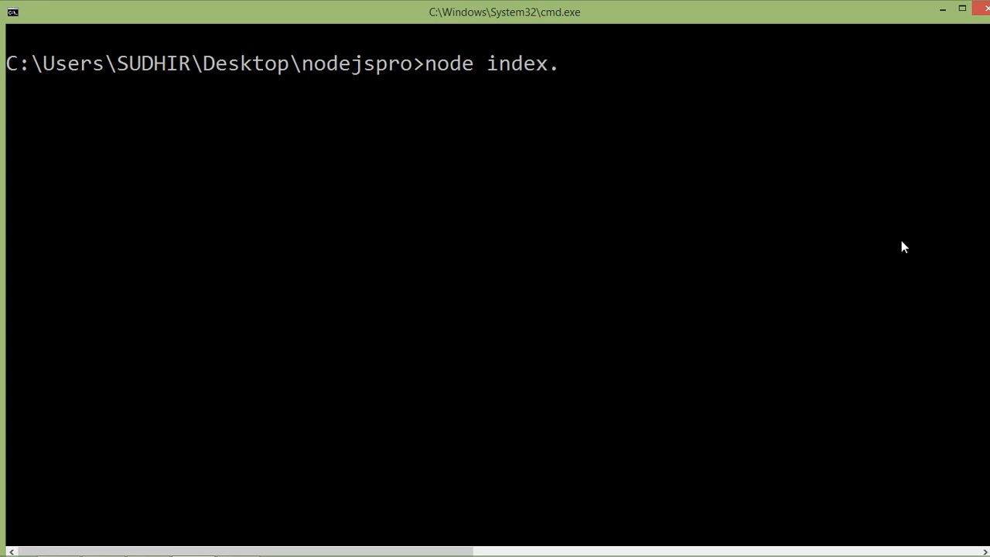
text(js)
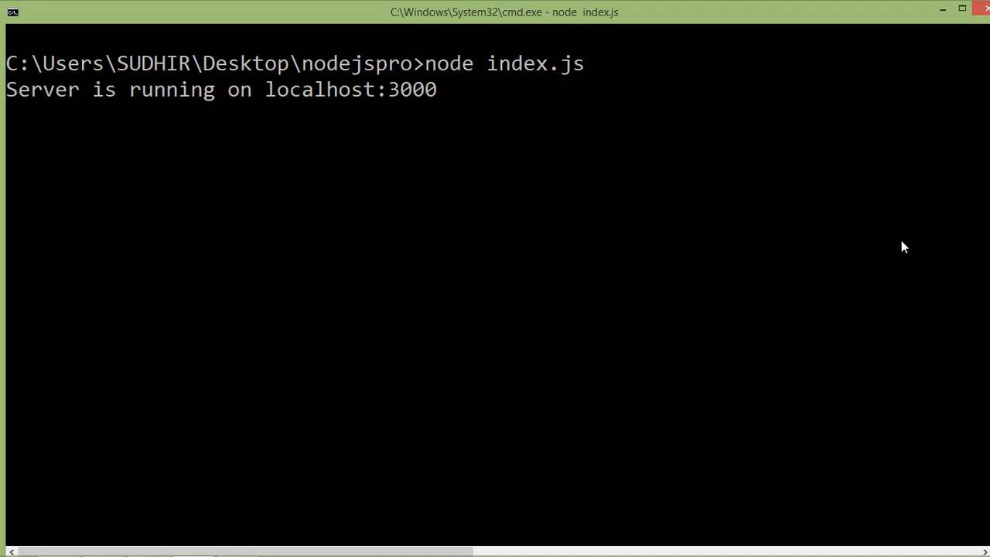
key(alt+tab)
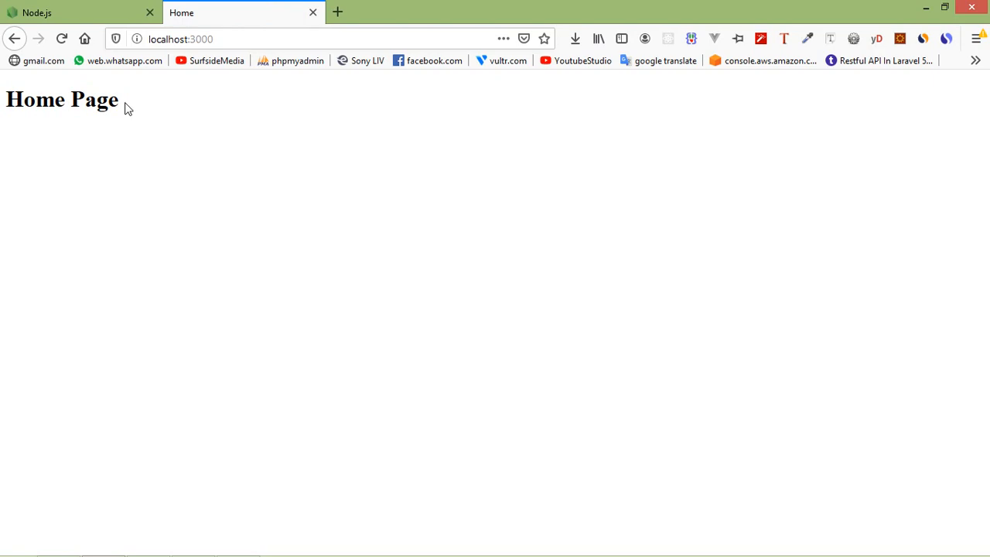
Step: After viewing the served Home Page at localhost:3000, switch back to the code editor
key(alt+tab)
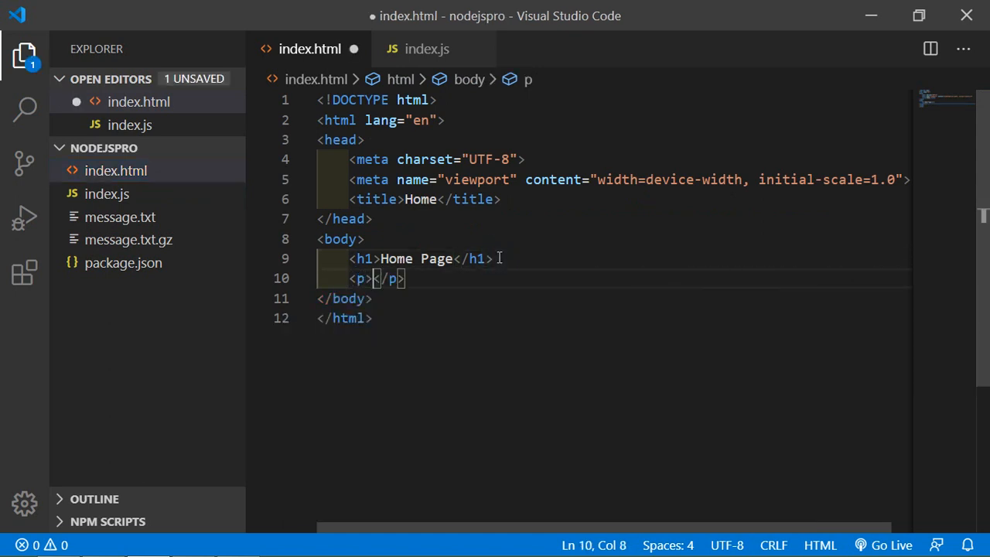
Step: Fill the paragraph under the heading with the text This is home page paragraph
text(This is)
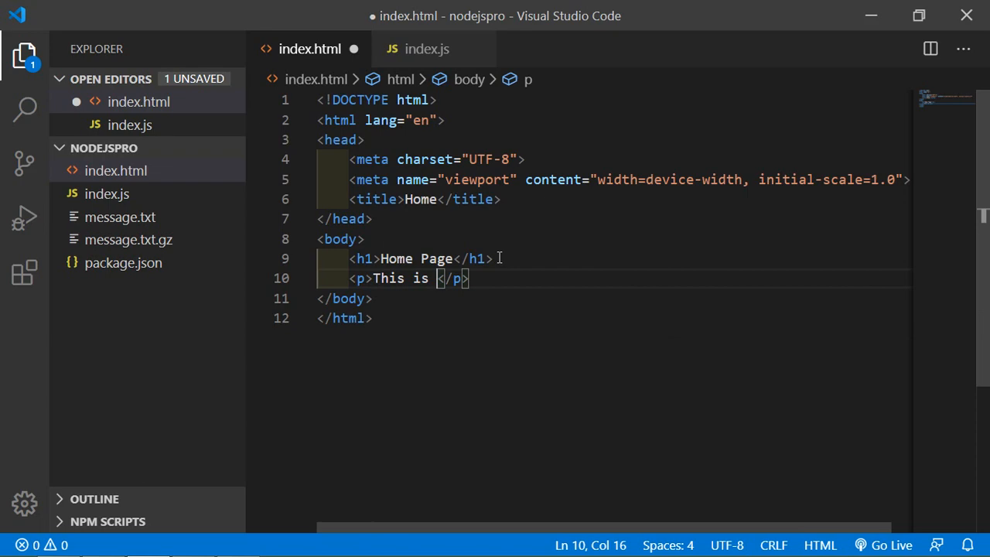
text(home)
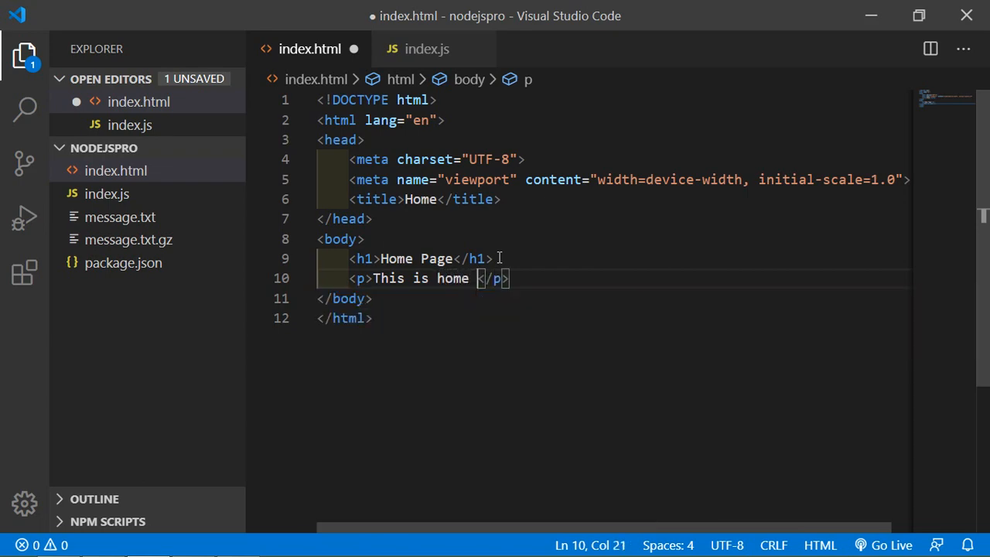
text(page para)
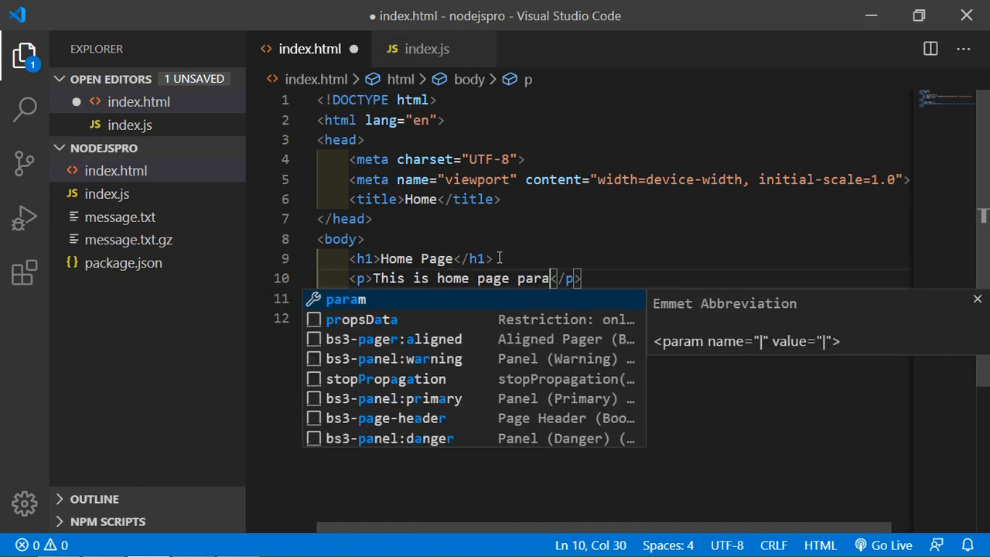
text(graph)
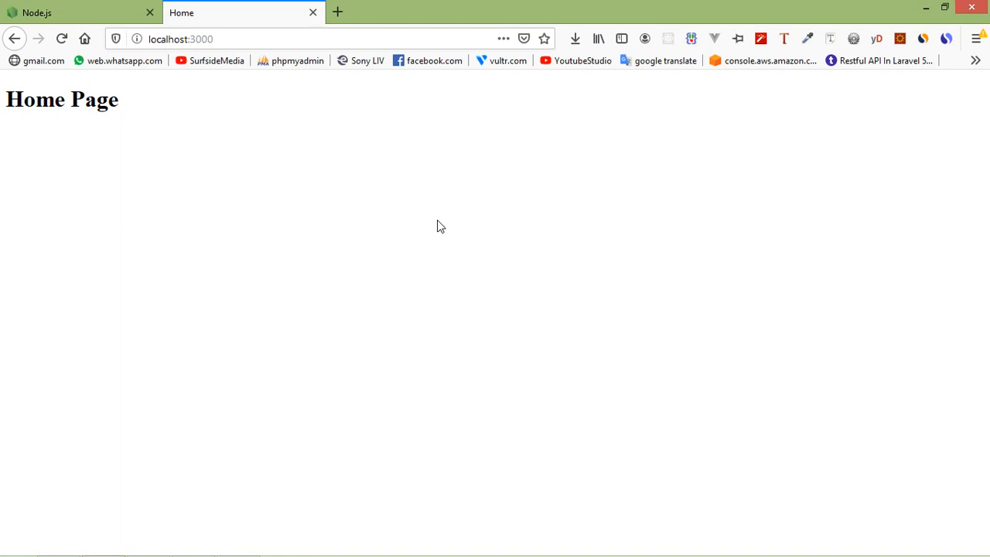
Step: Reload localhost:3000 and select the newly shown paragraph This is home page paragraph
click(62, 39)
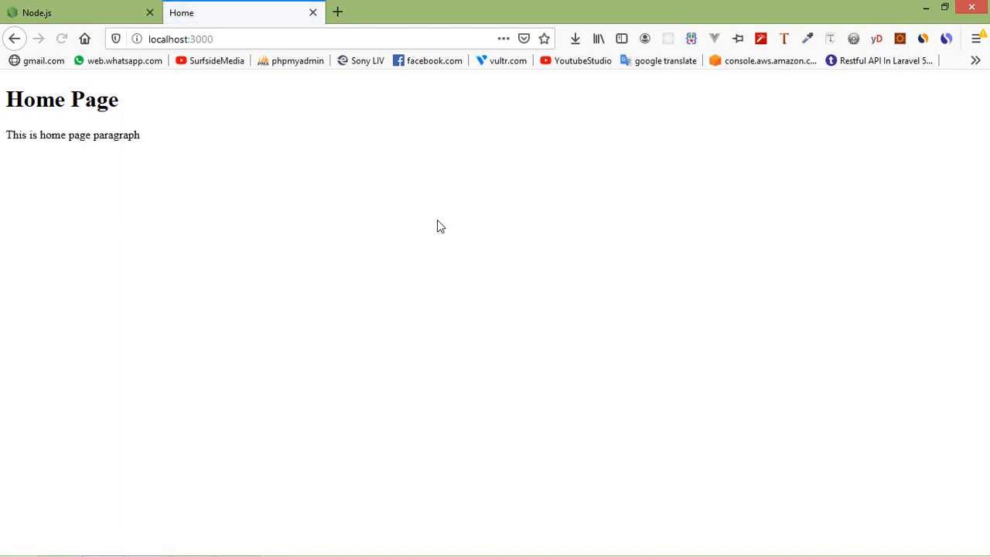
triple_click(73, 135)
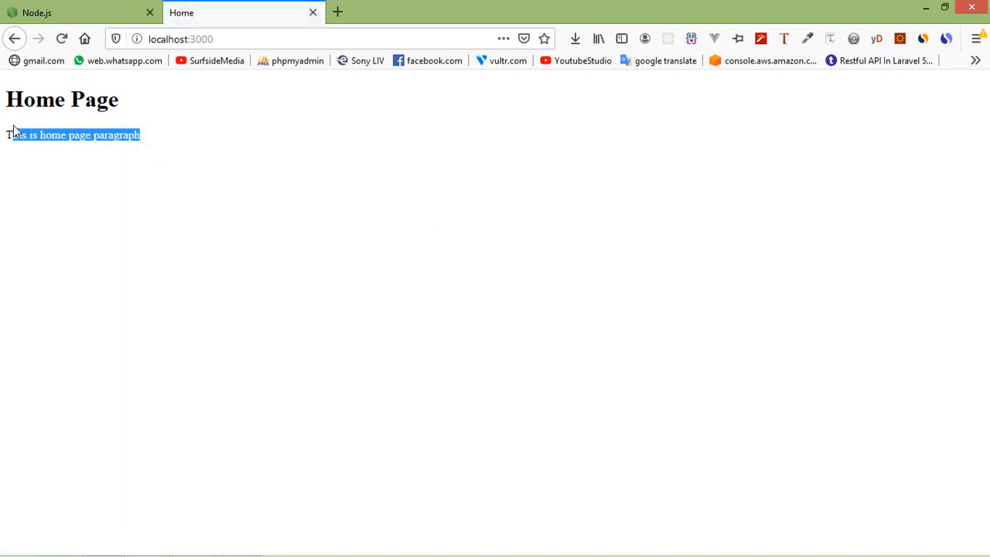